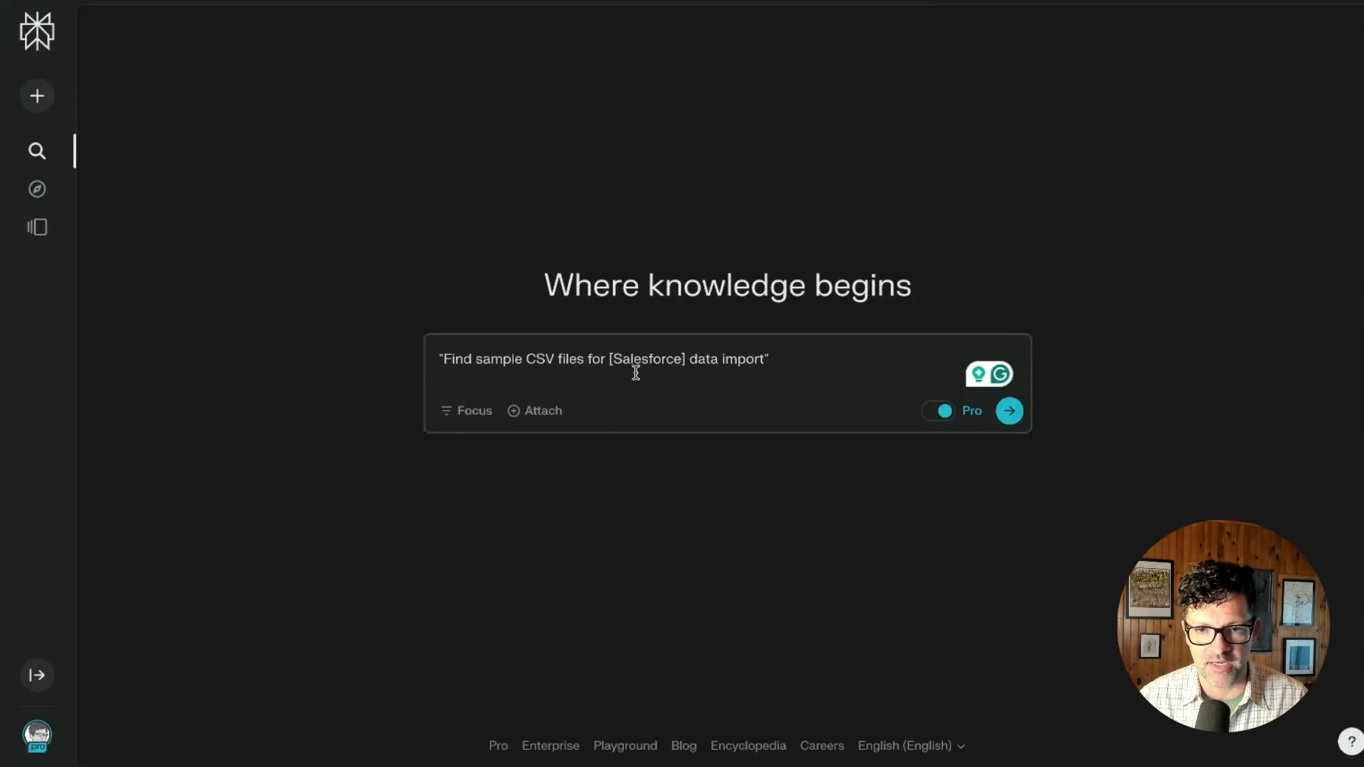
# Edit the Perplexity query asking for sample CSV files for Salesforce data import.
pyautogui.click(1009, 411)
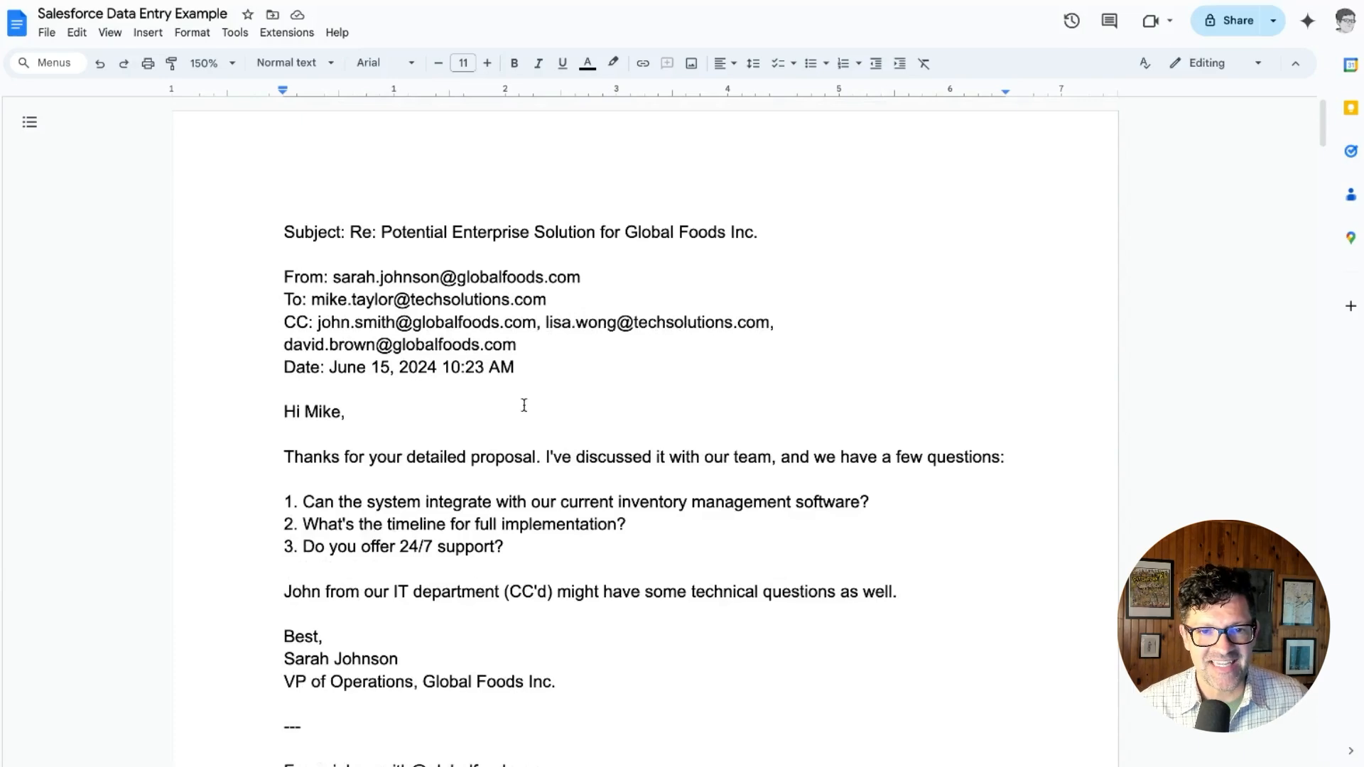
pyautogui.moveTo(284, 231); pyautogui.dragTo(355, 300)
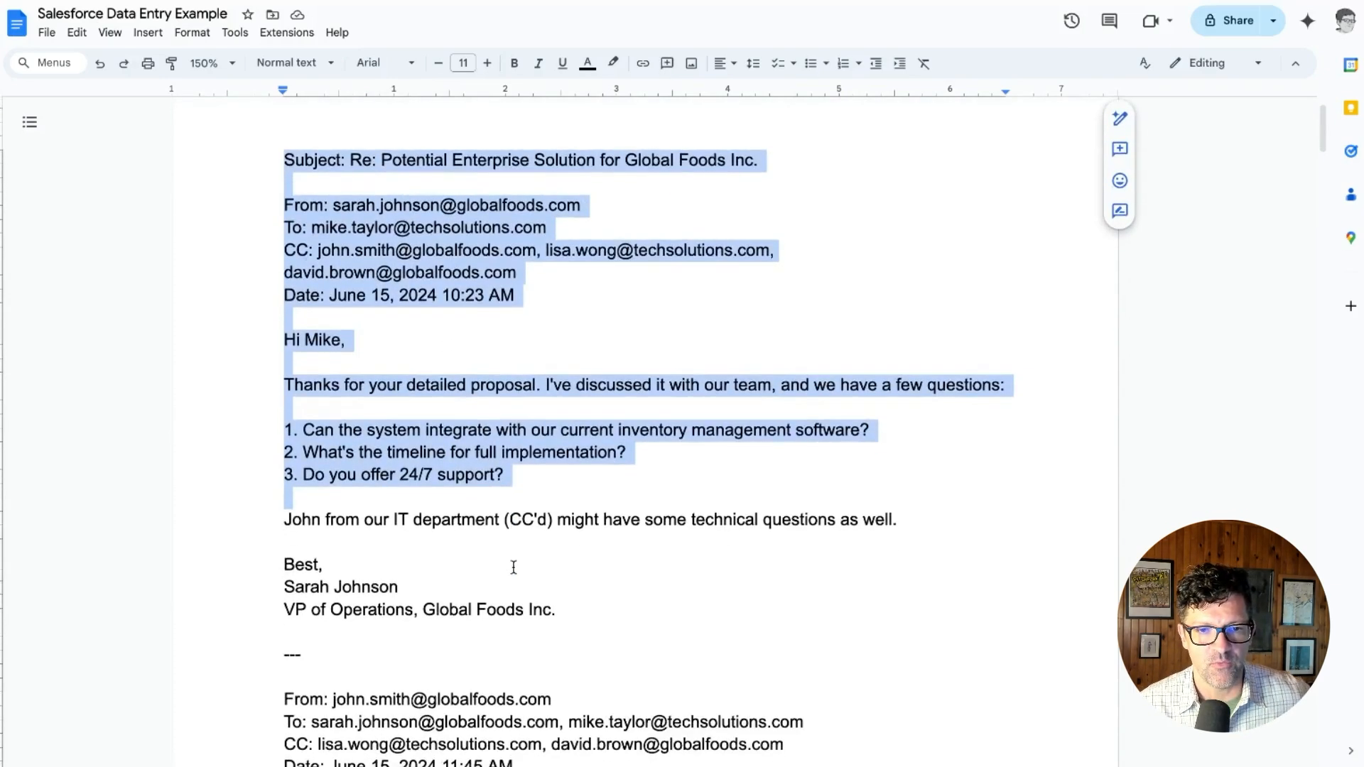
pyautogui.scroll(-3)
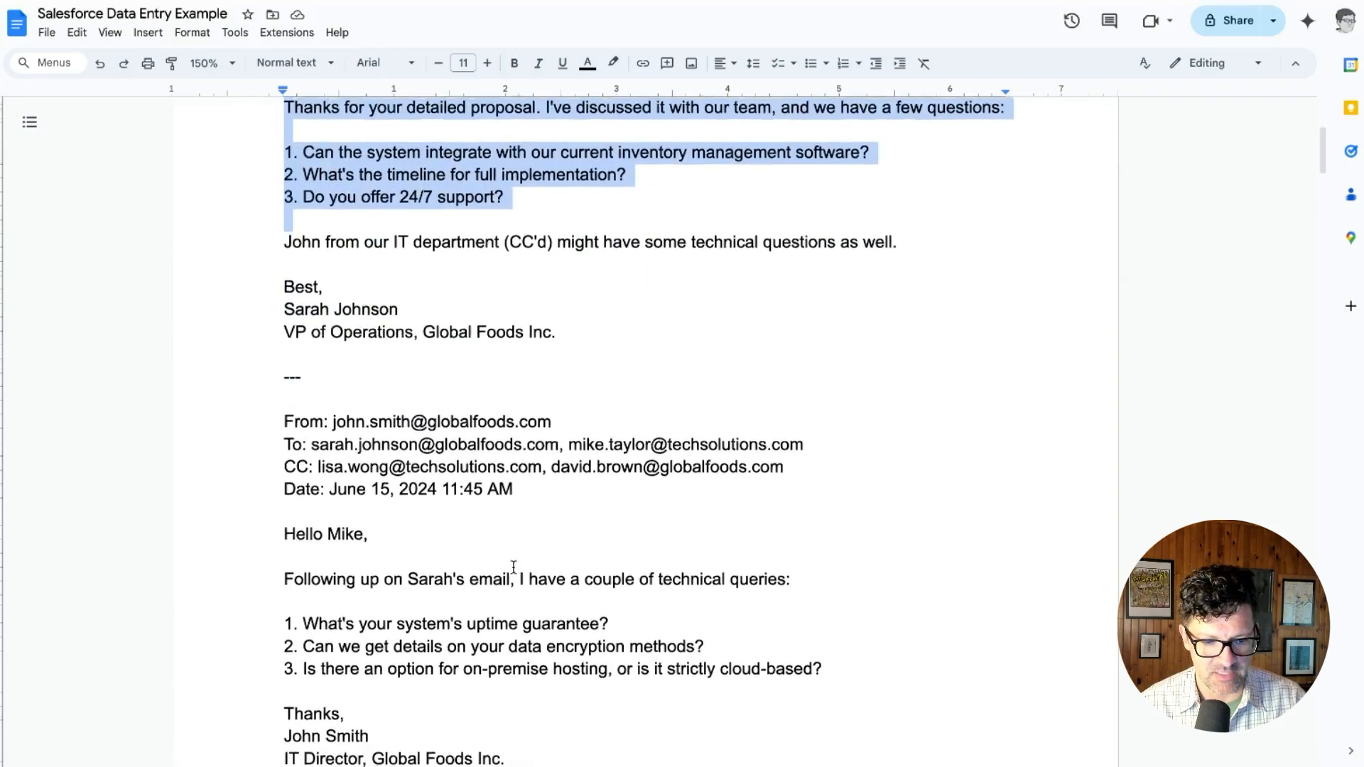
pyautogui.scroll(-3)
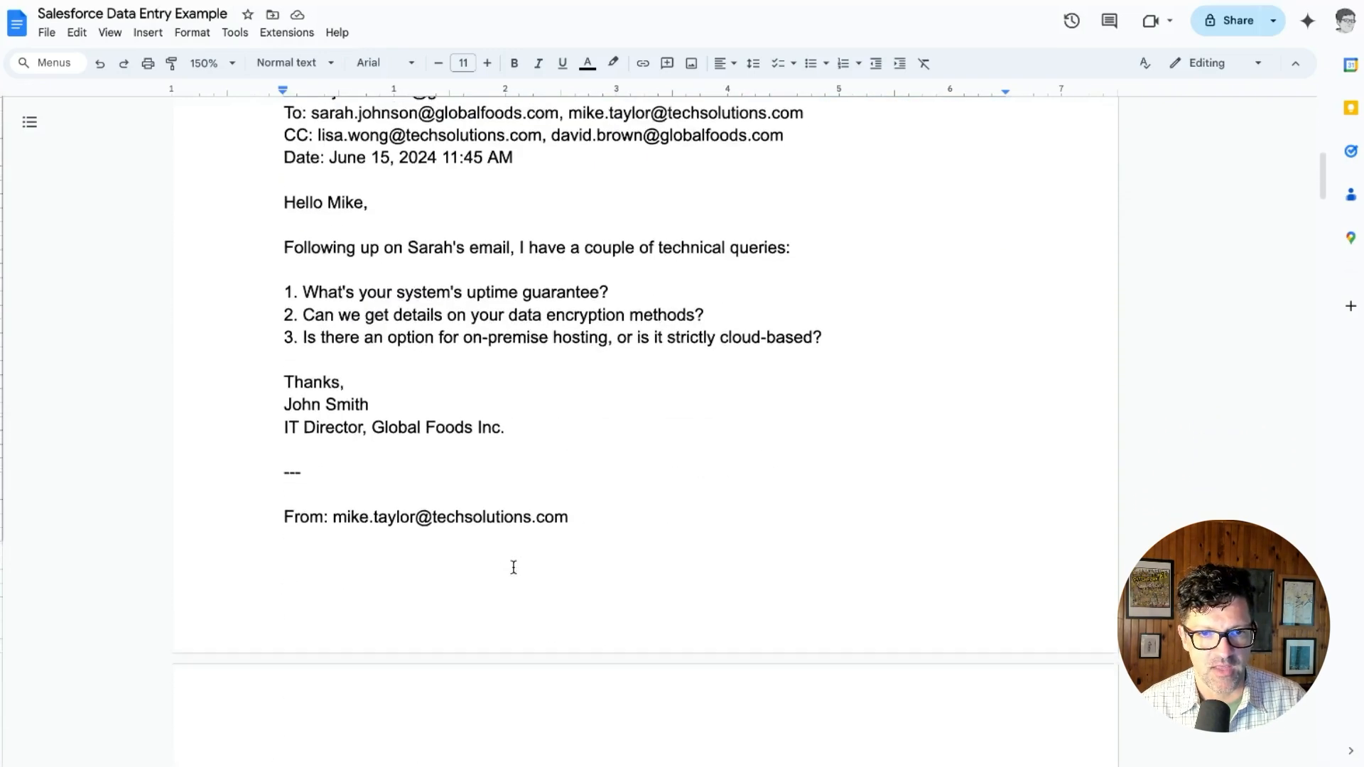
pyautogui.scroll(-3)
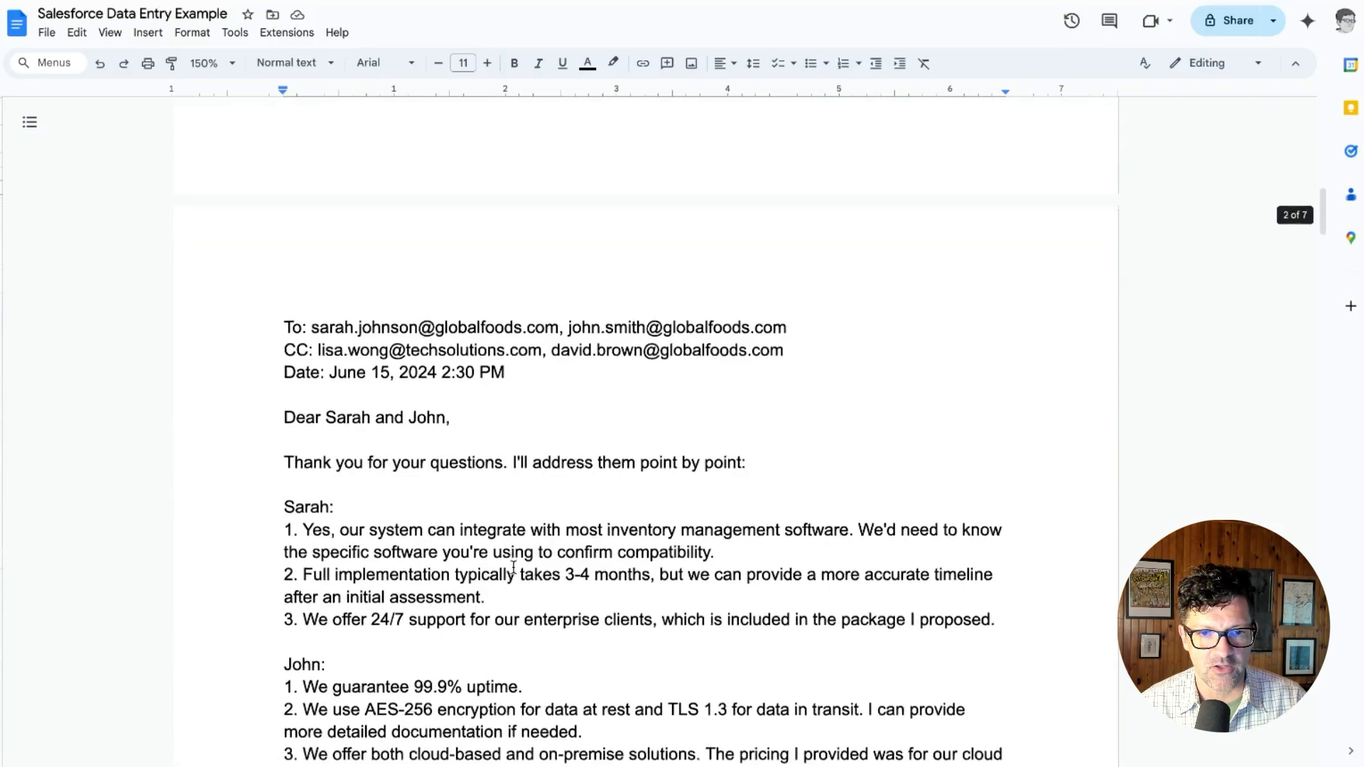
pyautogui.scroll(-3)
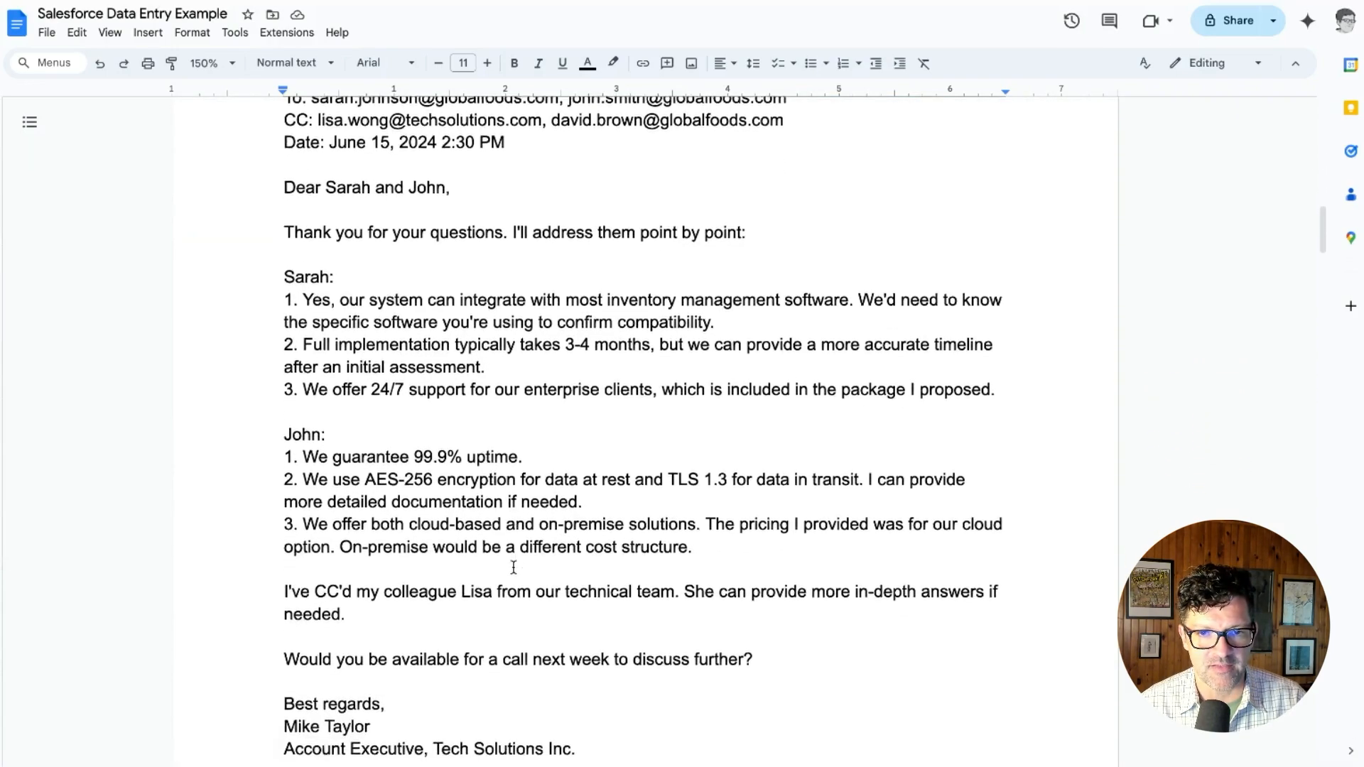
pyautogui.scroll(-3)
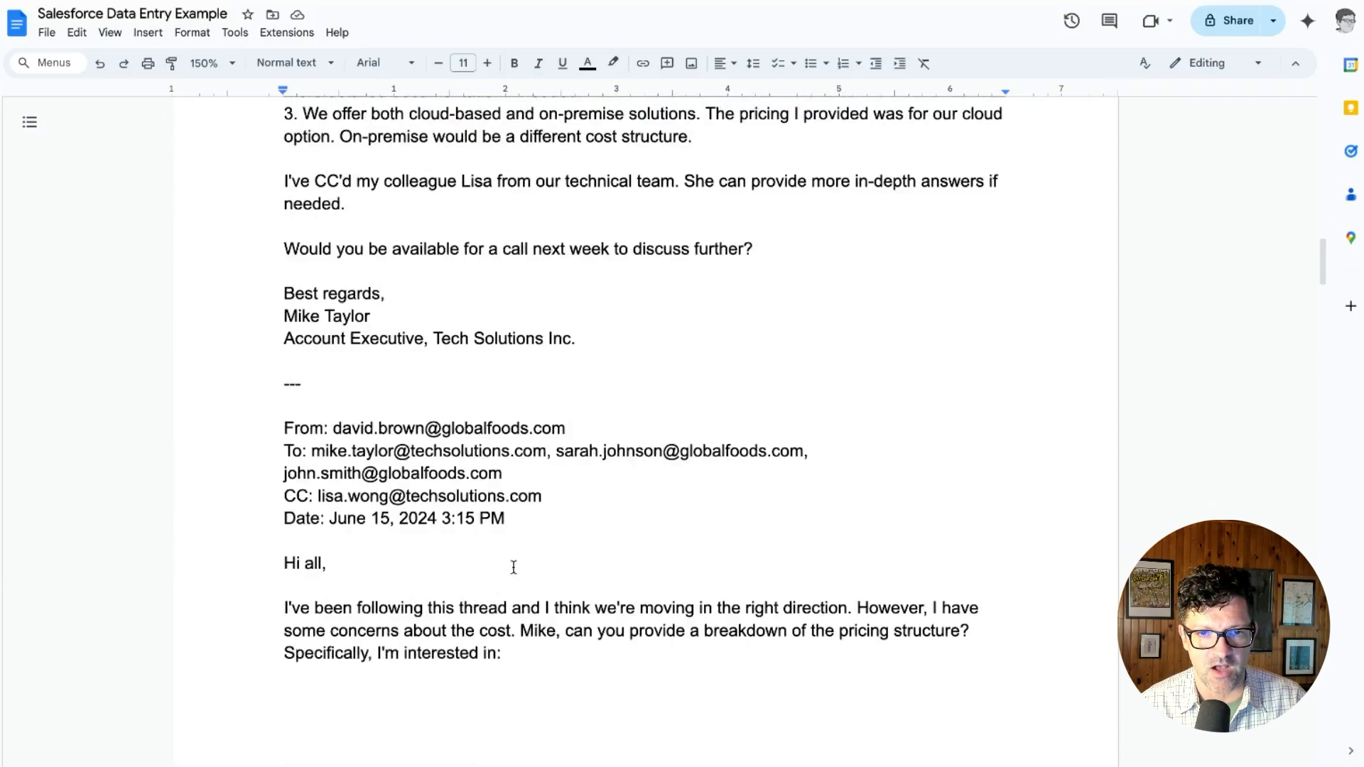
pyautogui.scroll(-3)
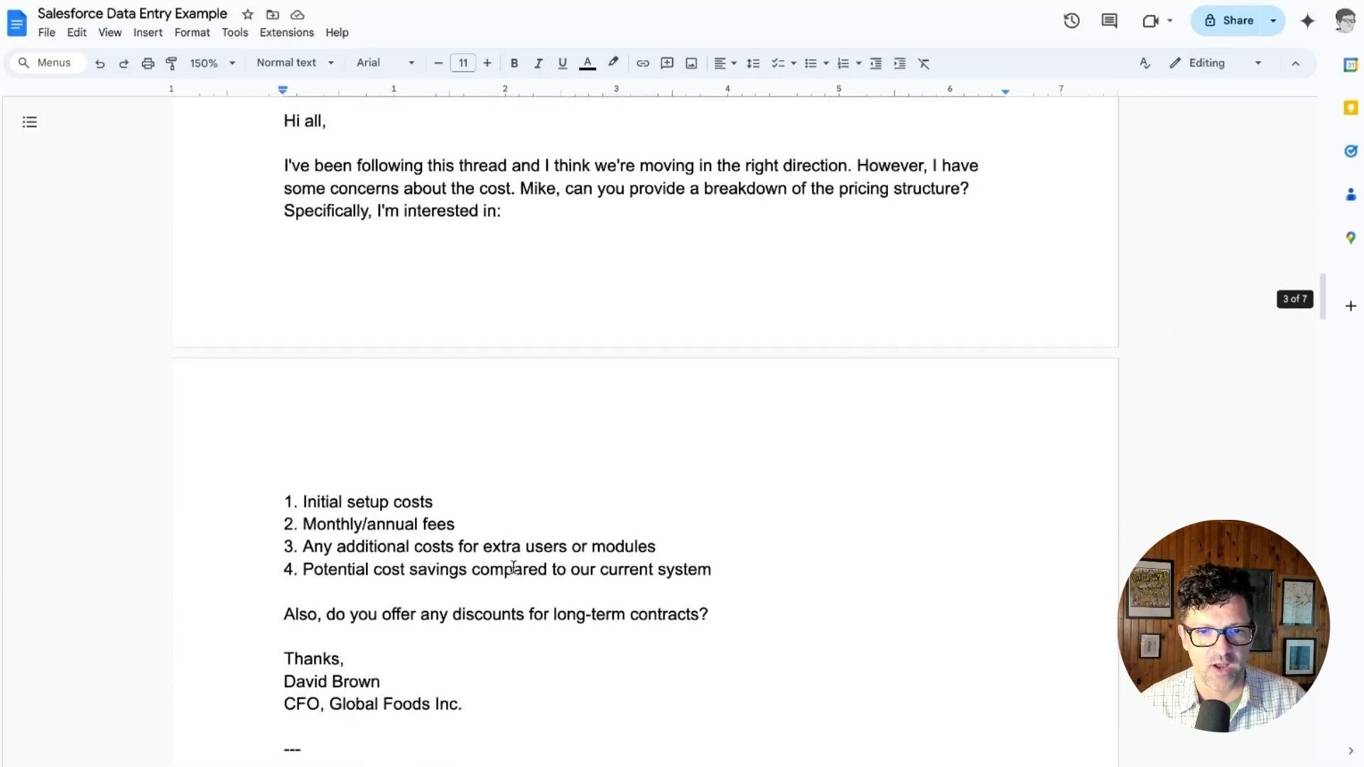
pyautogui.scroll(-3)
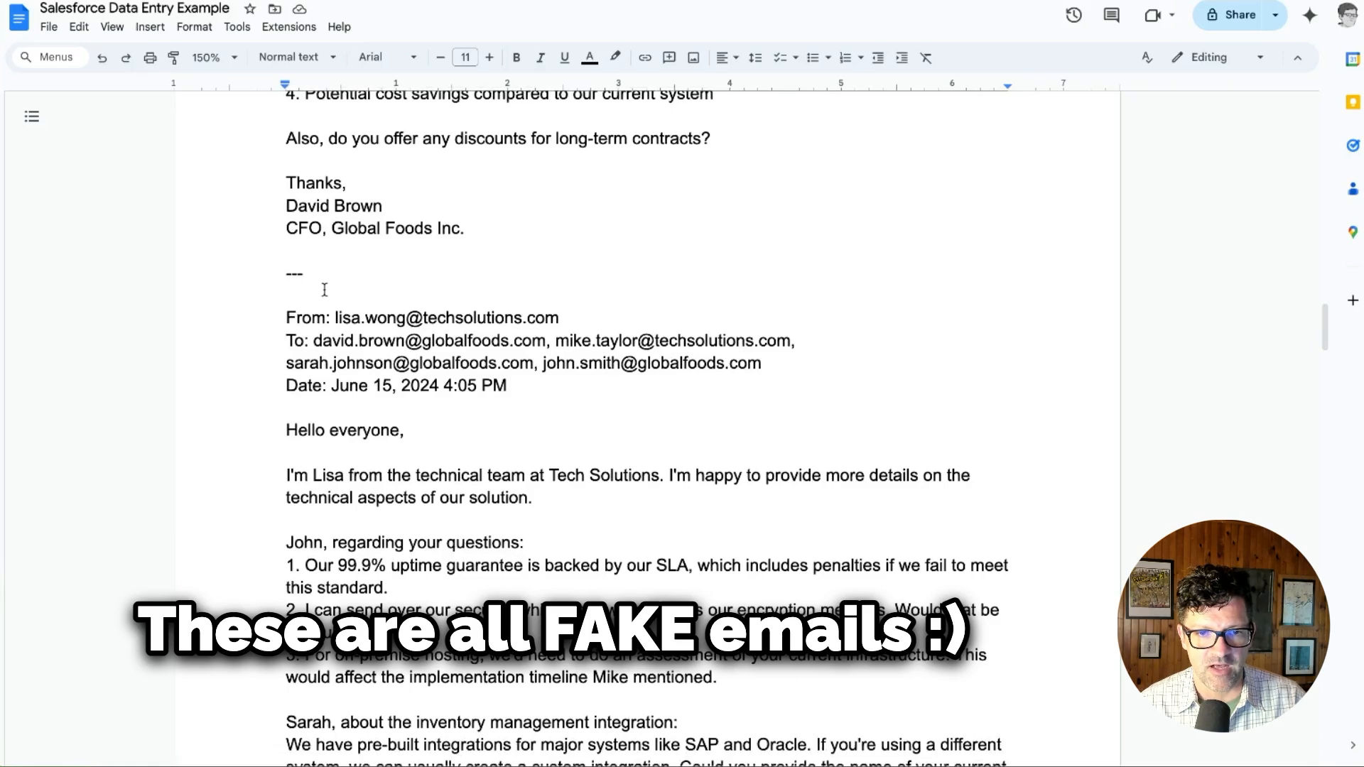
pyautogui.click(561, 317)
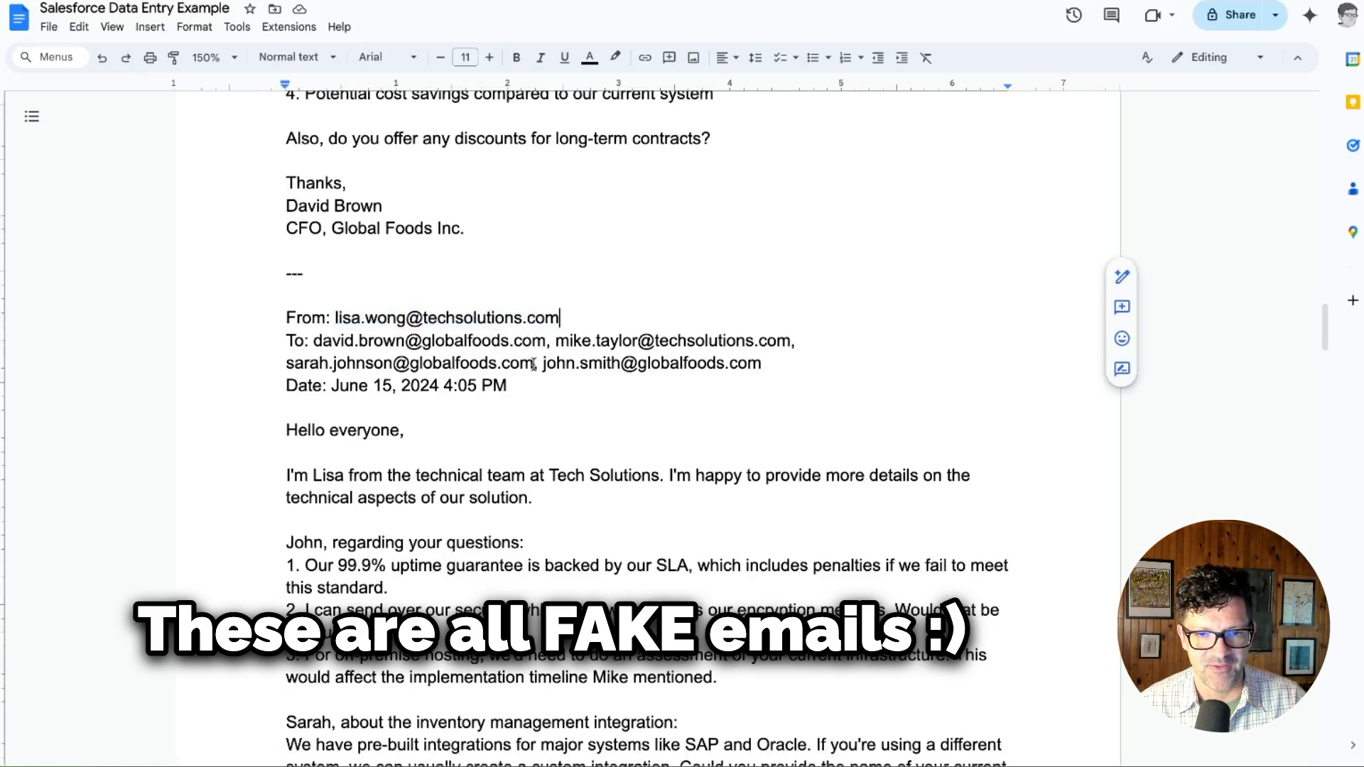
pyautogui.scroll(-3)
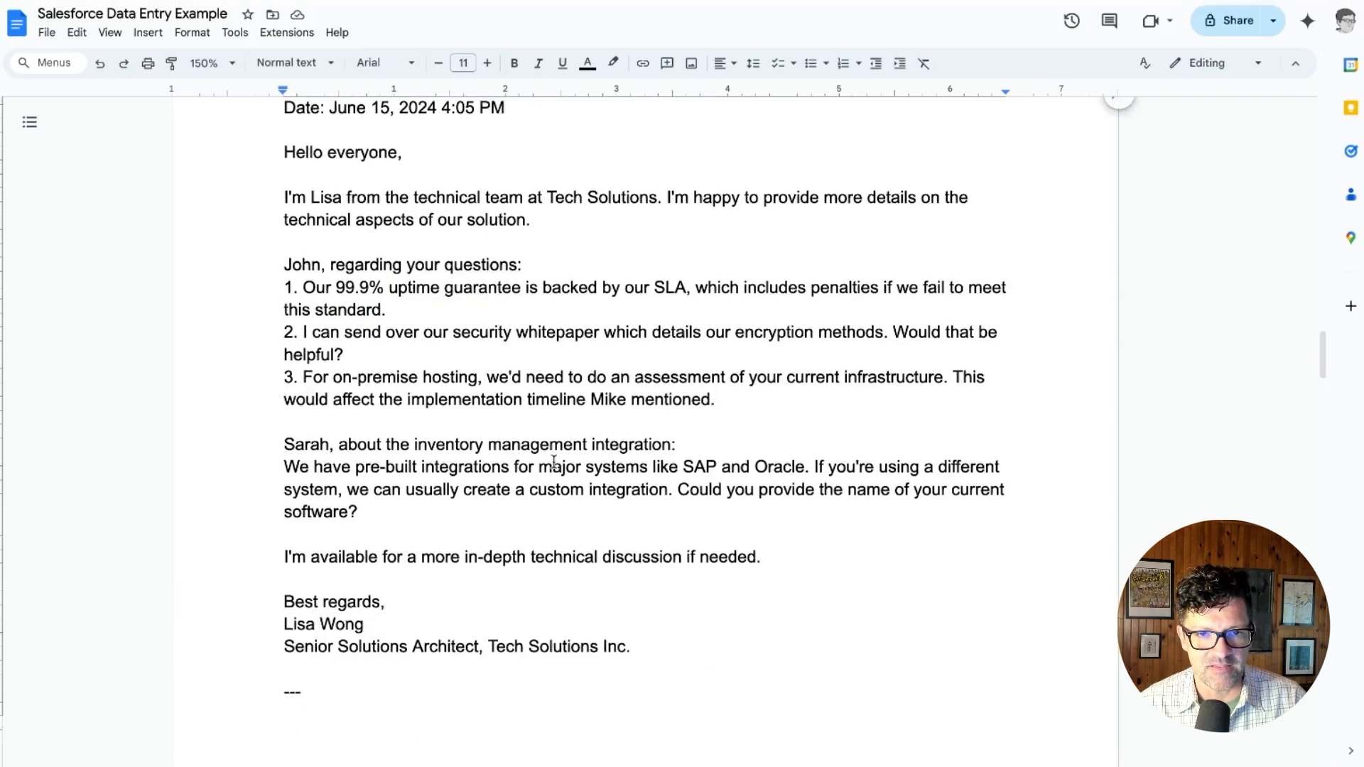
pyautogui.scroll(-3)
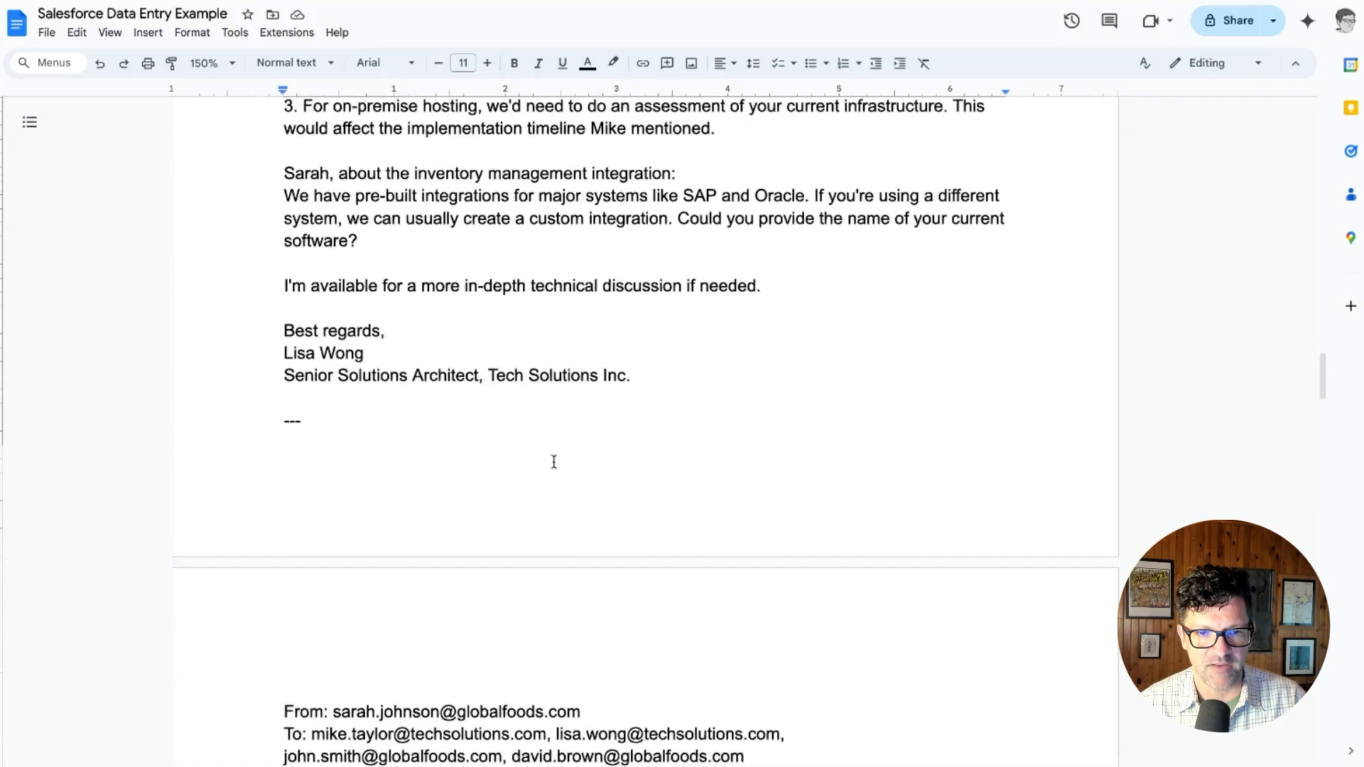
pyautogui.scroll(-3)
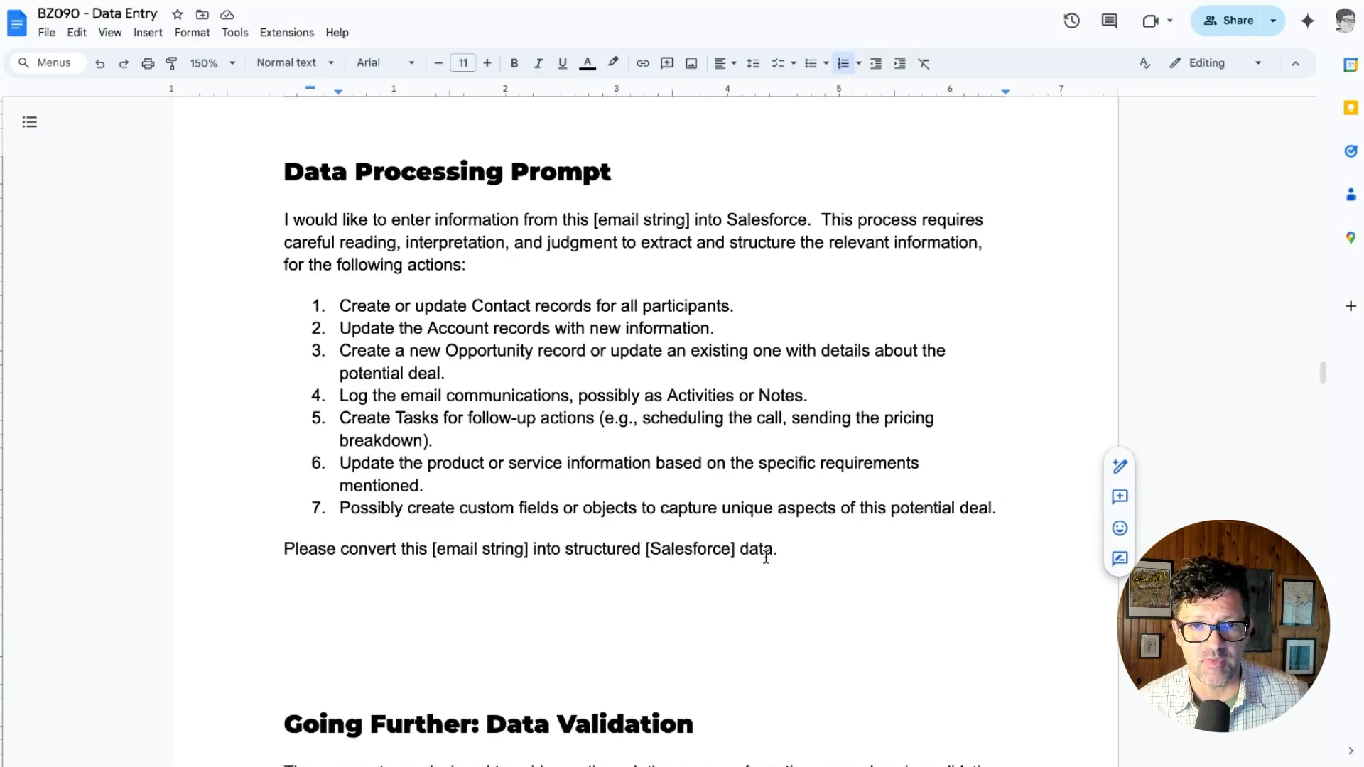
pyautogui.moveTo(789, 551)
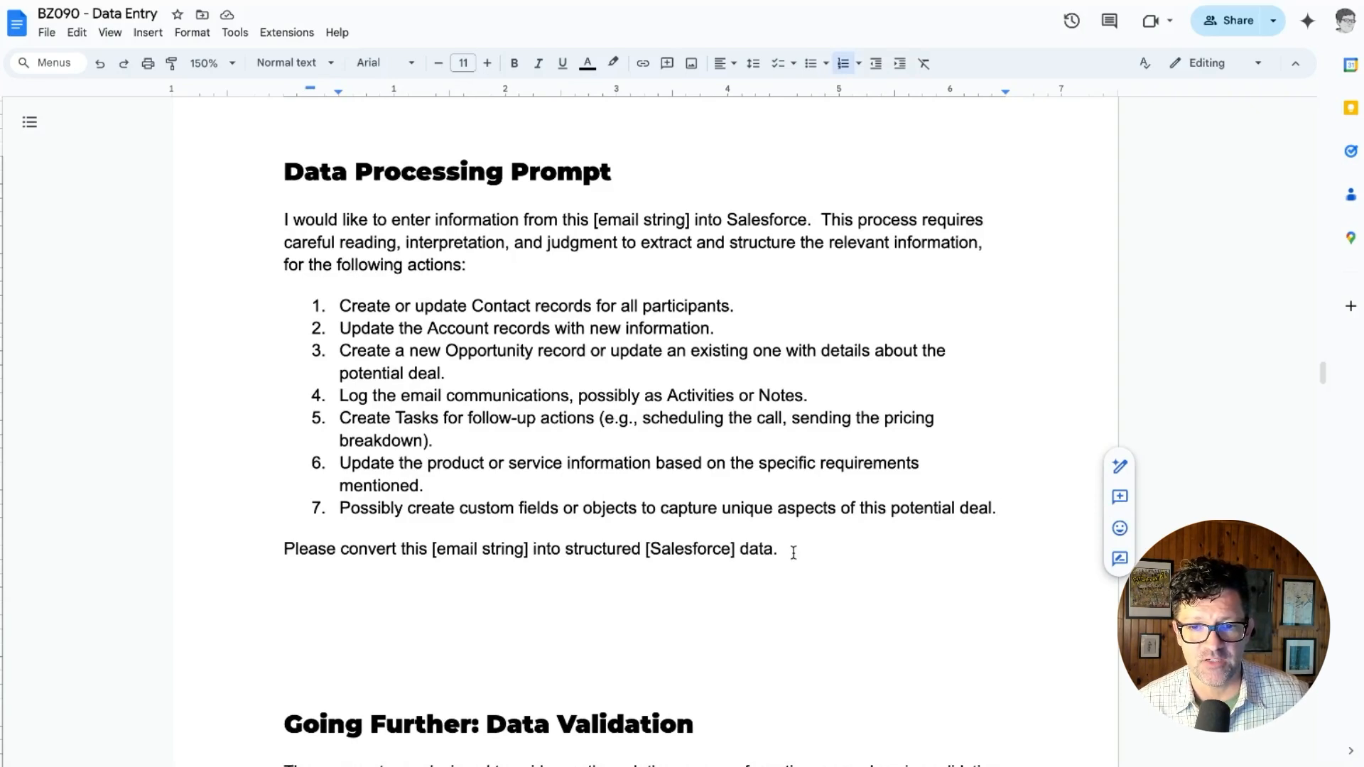
# Place the cursor at the end of the Data Processing Prompt in the BZ090 - Data Entry doc.
pyautogui.click(285, 548)
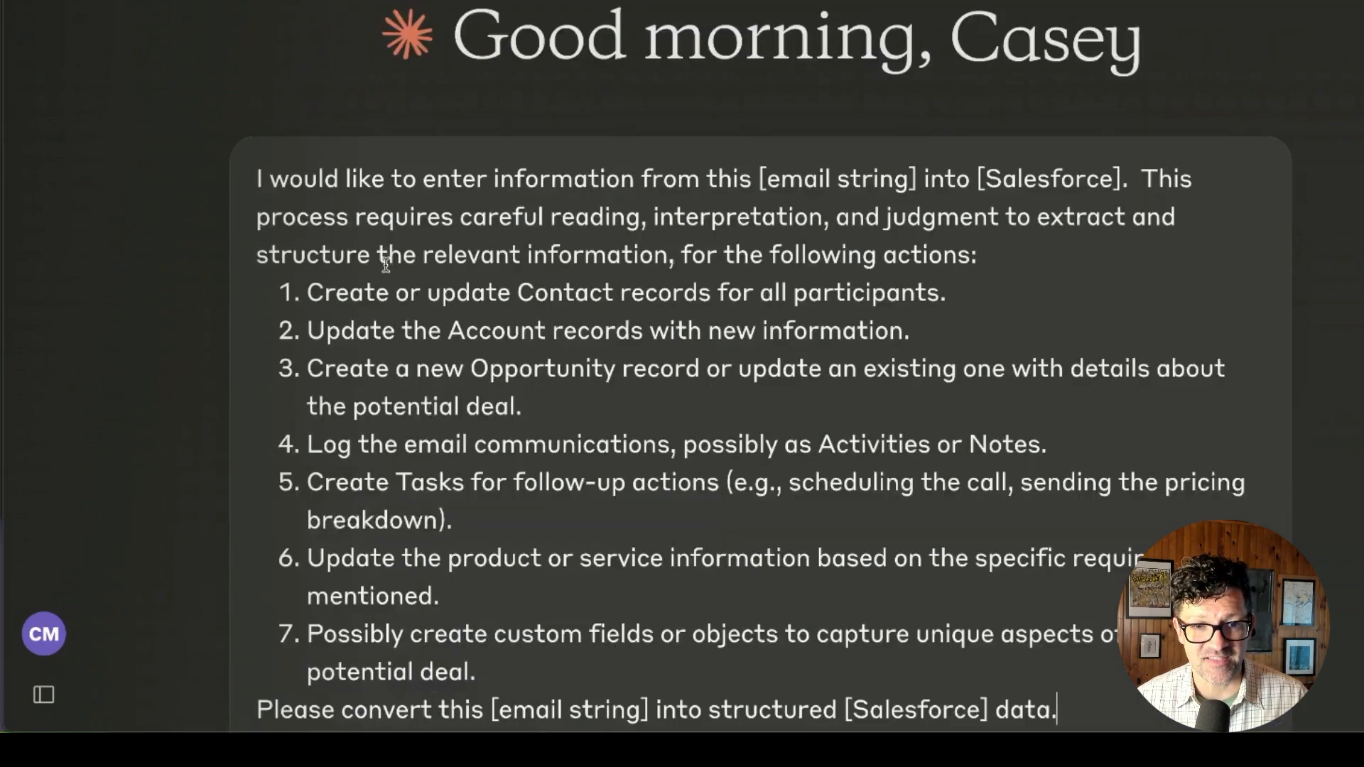
# Review Claude's structured Salesforce records generated from the email thread.
pyautogui.scroll(-3)
pyautogui.write('  Here is the email string: "')
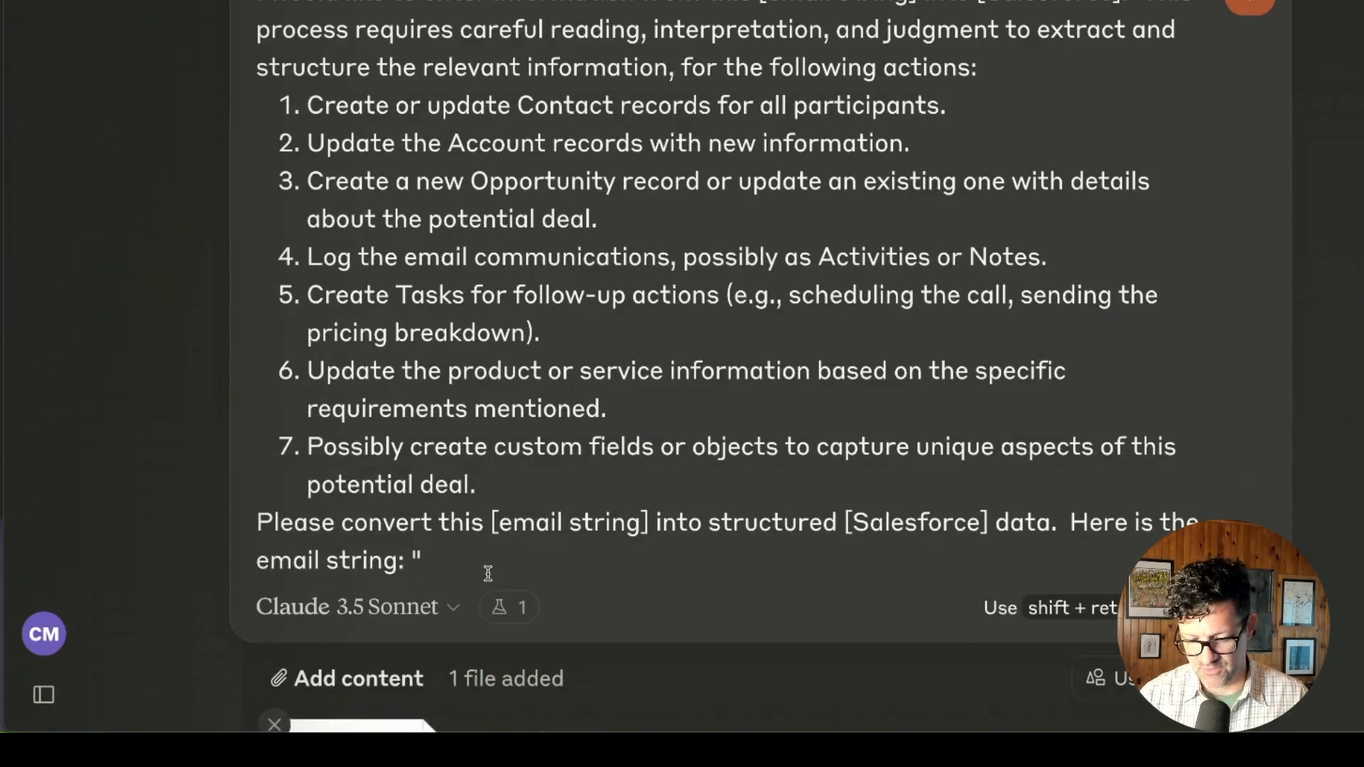
pyautogui.moveTo(345, 679)
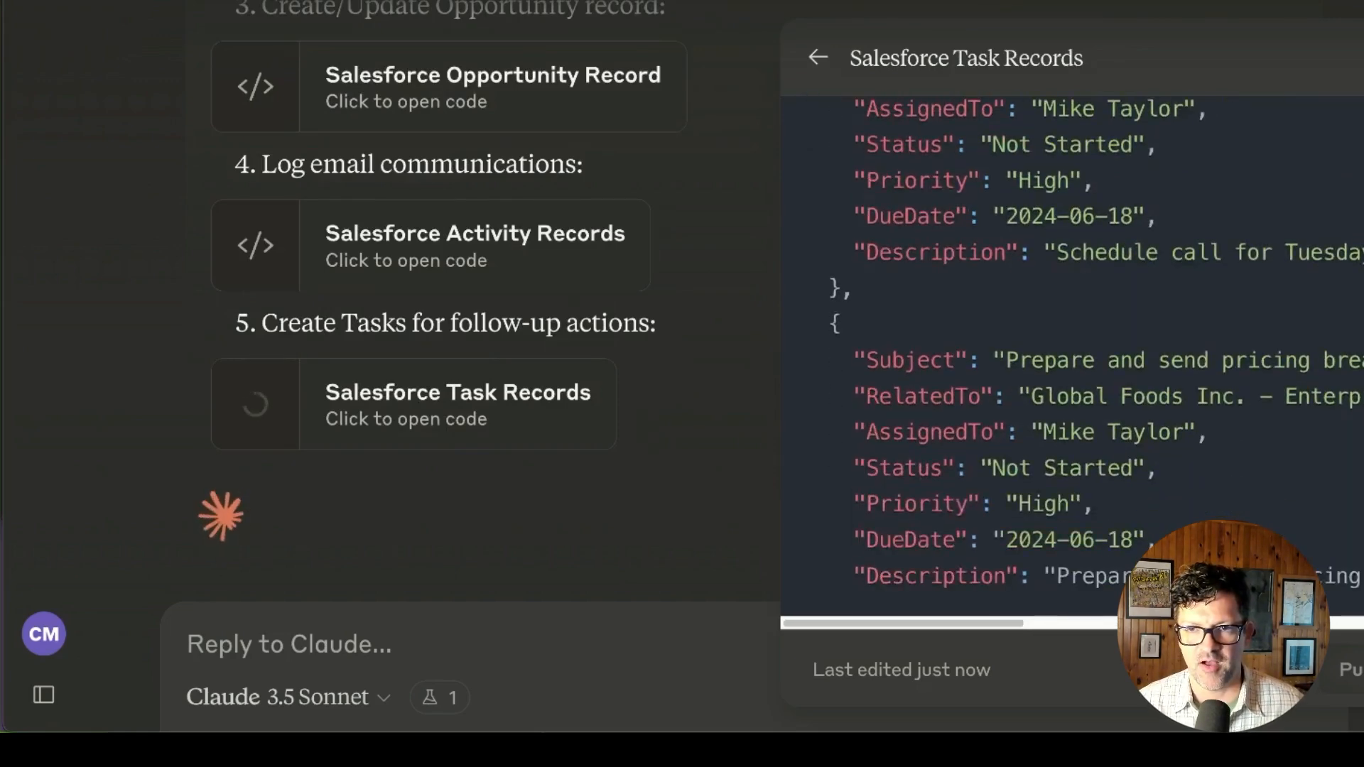
pyautogui.scroll(-3)
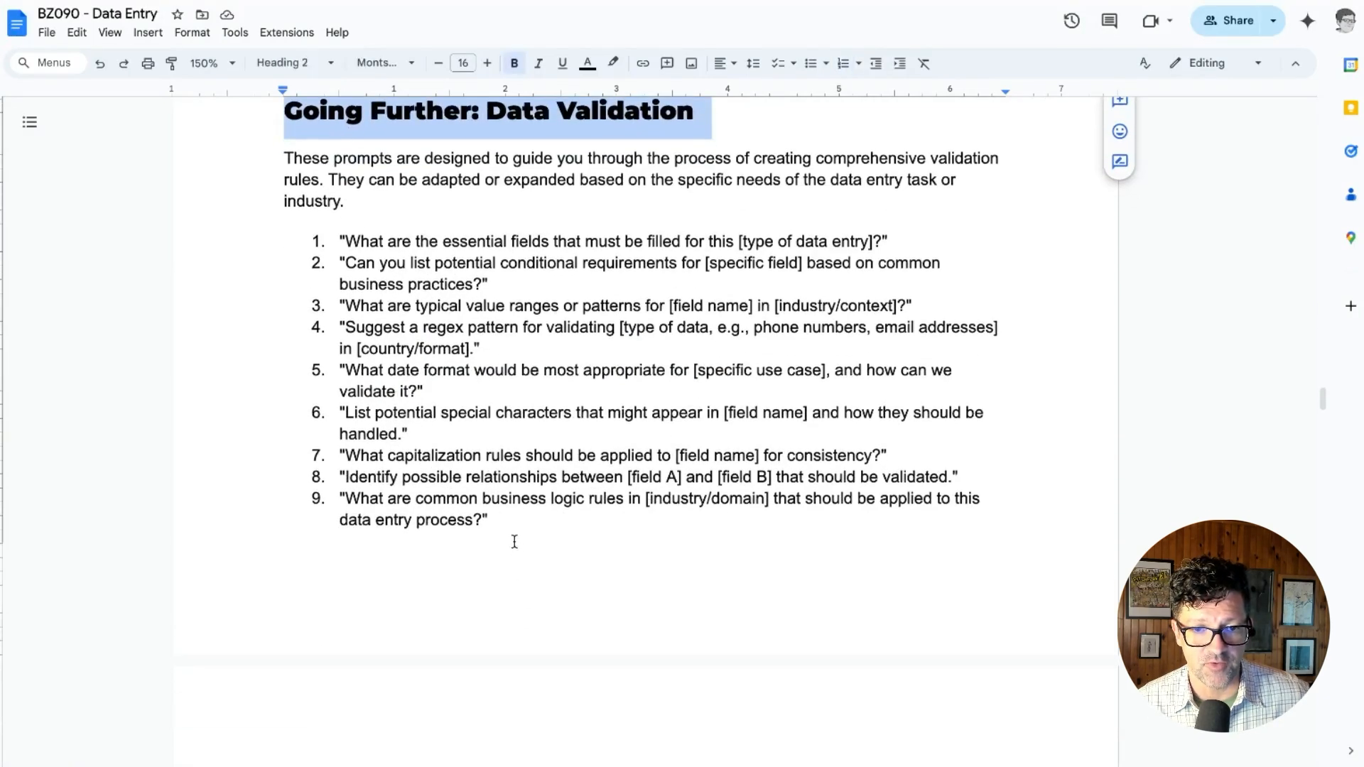
# Select the Going Further: Data Validation heading and its prompts.
pyautogui.moveTo(341, 241); pyautogui.dragTo(487, 520)
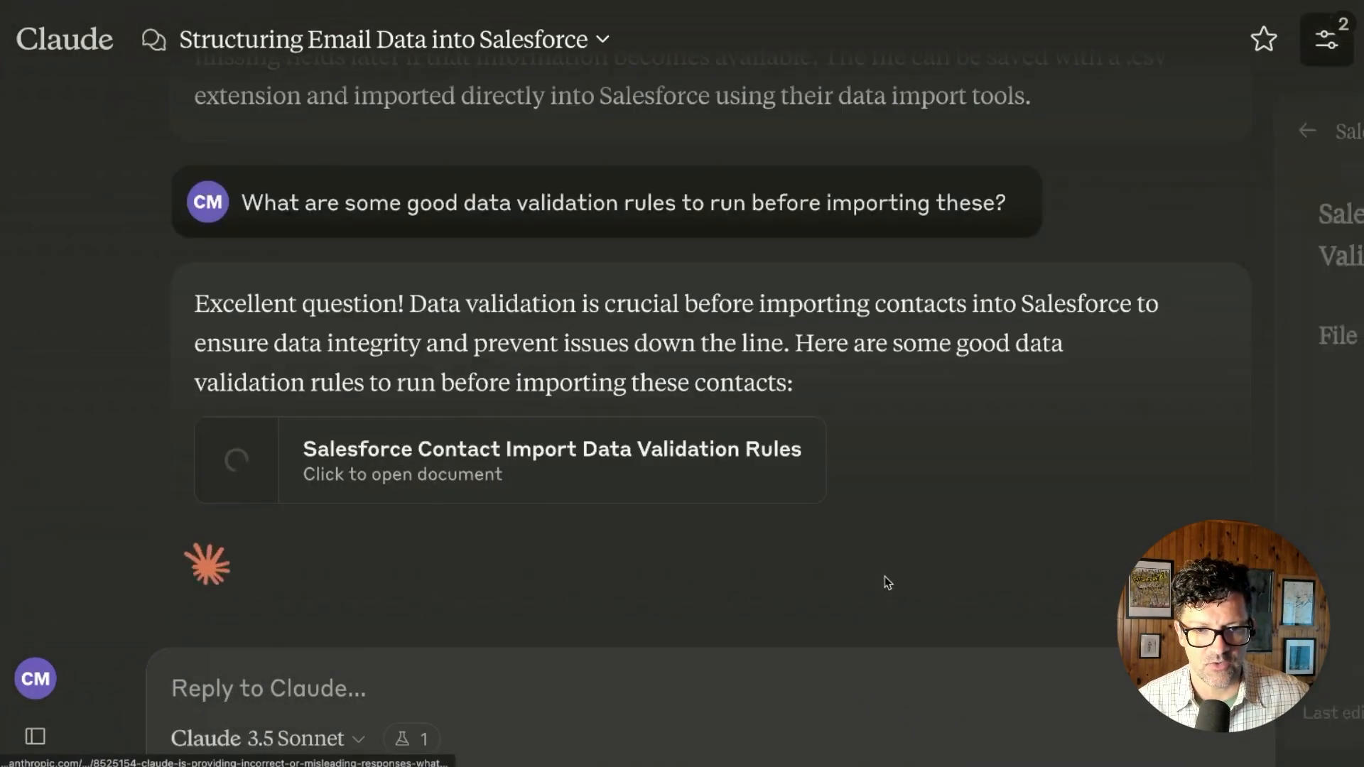
# Review Claude's Data Validation Report checks, including the Title capitalization warning.
pyautogui.click(509, 459)
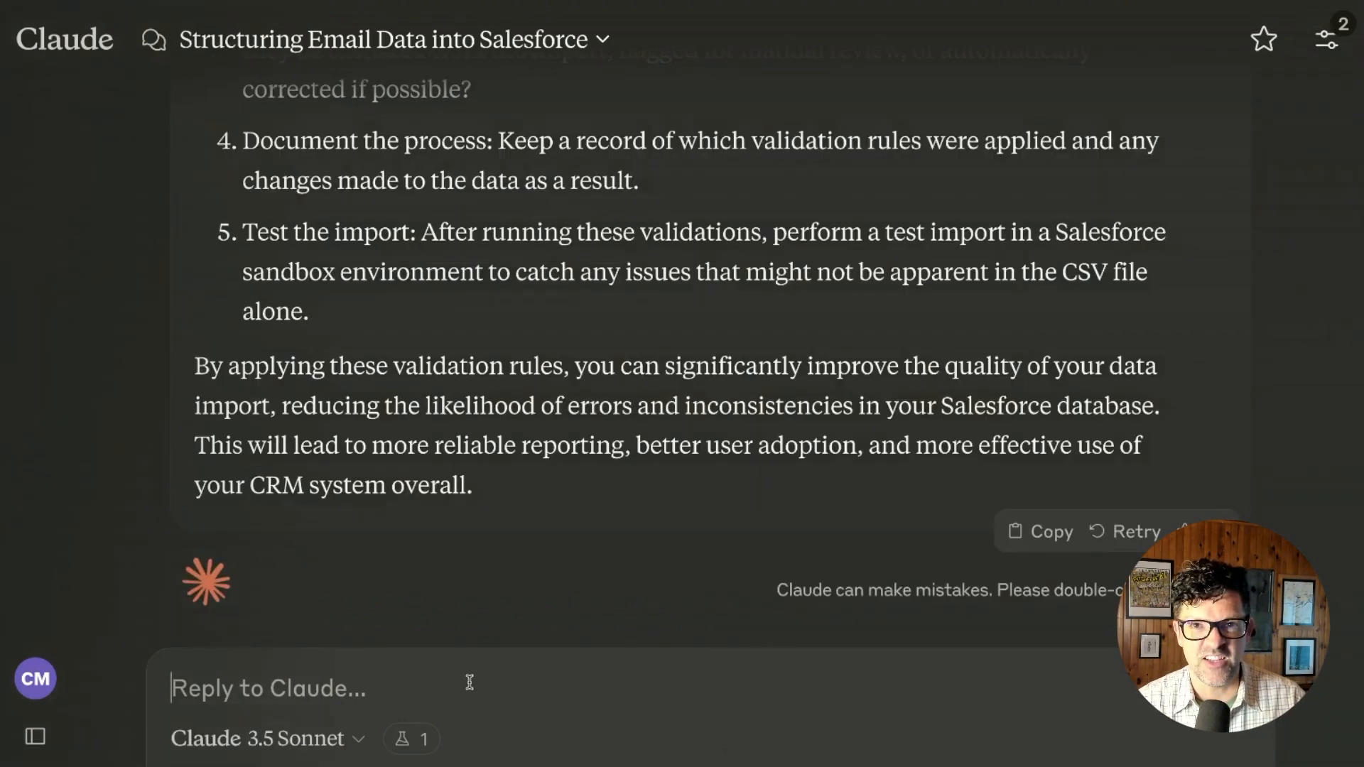
pyautogui.write('c')
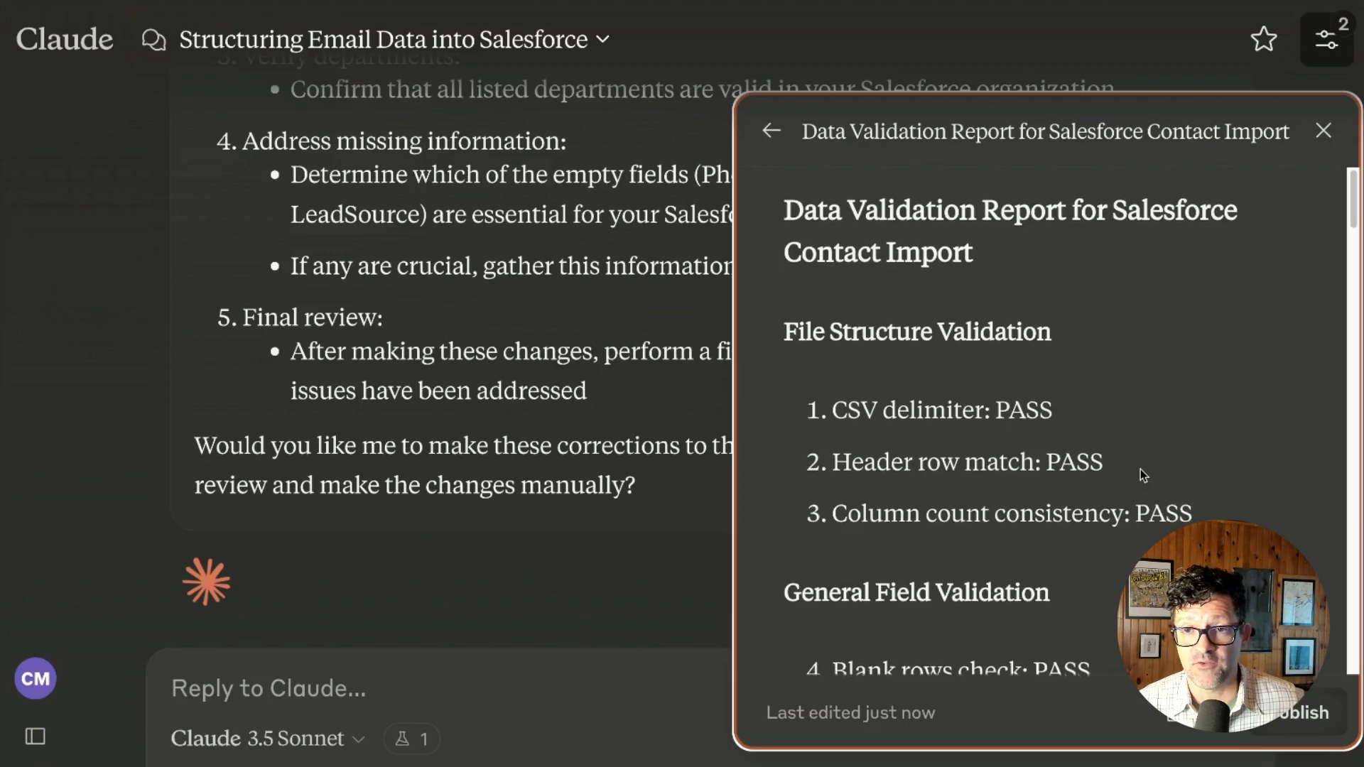
pyautogui.scroll(-3)
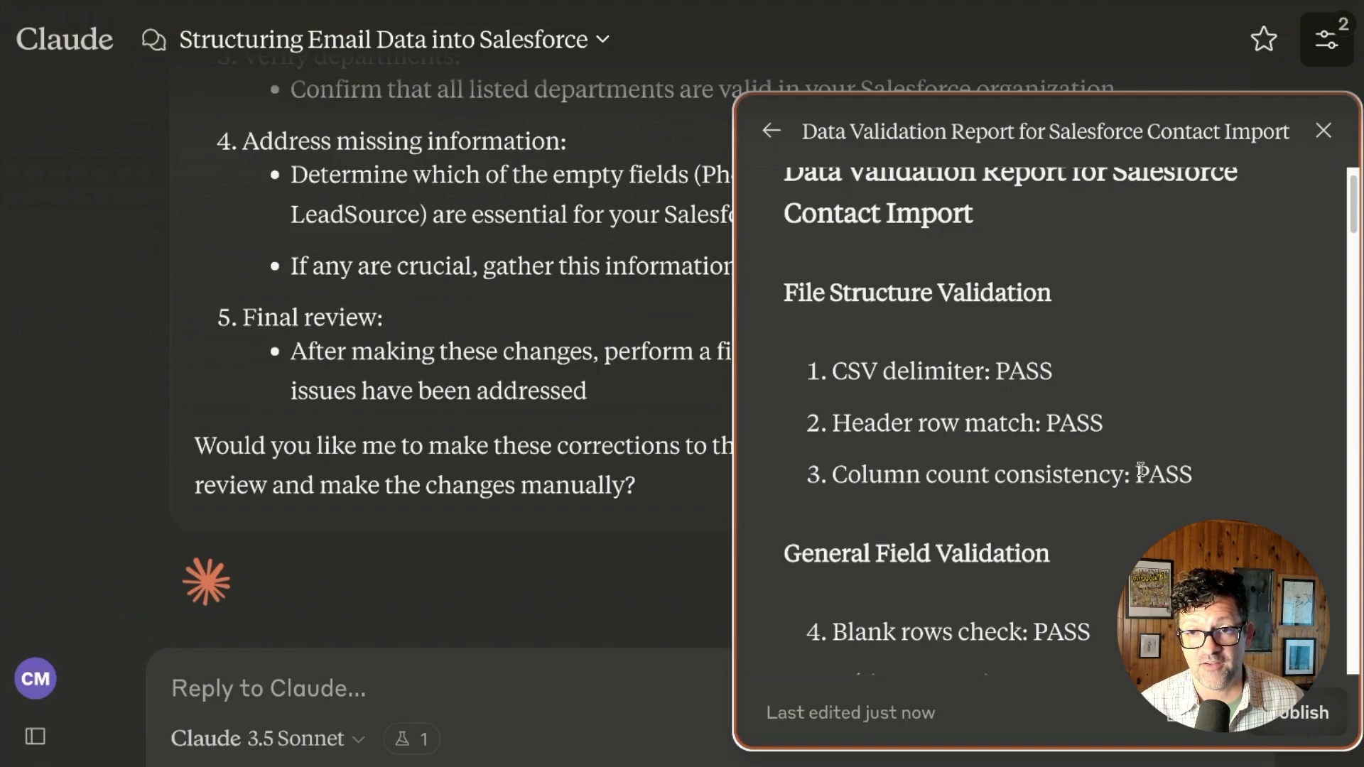
pyautogui.scroll(-3)
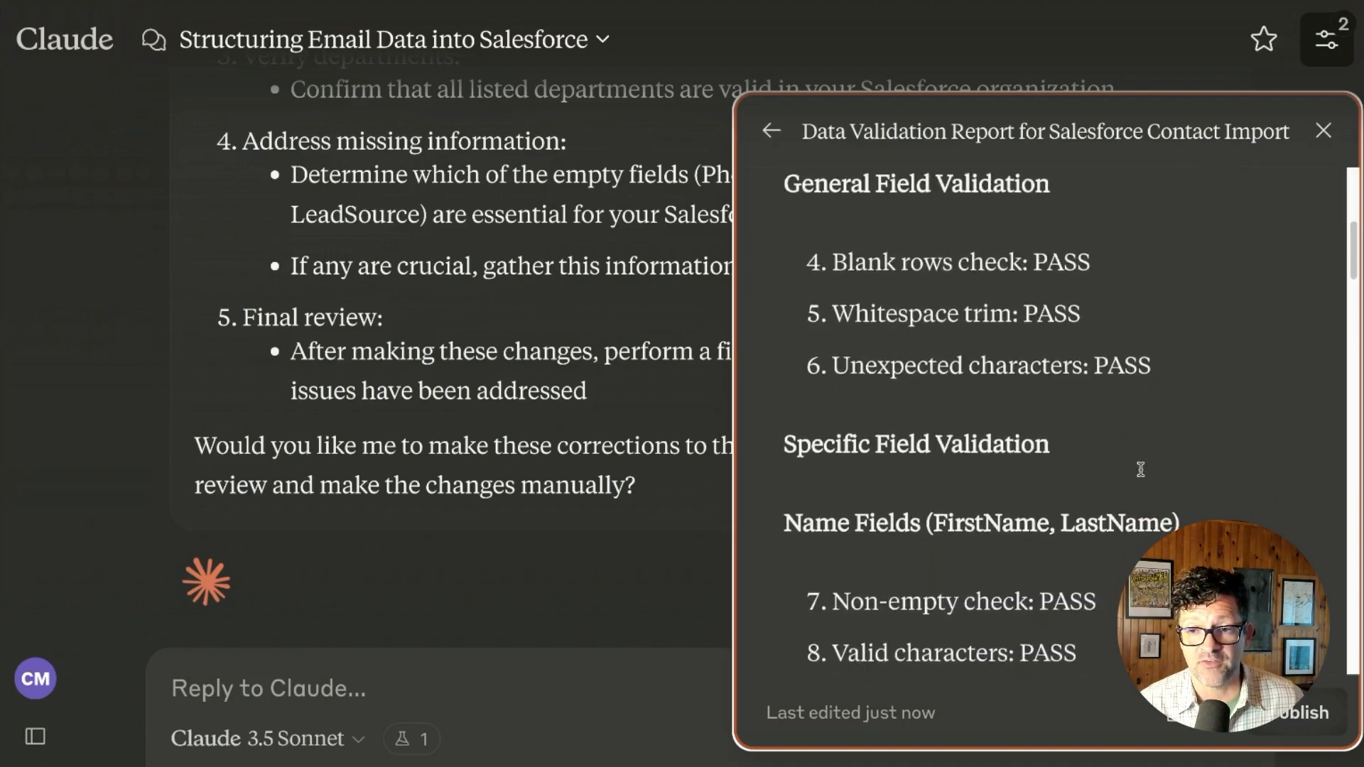
pyautogui.scroll(-3)
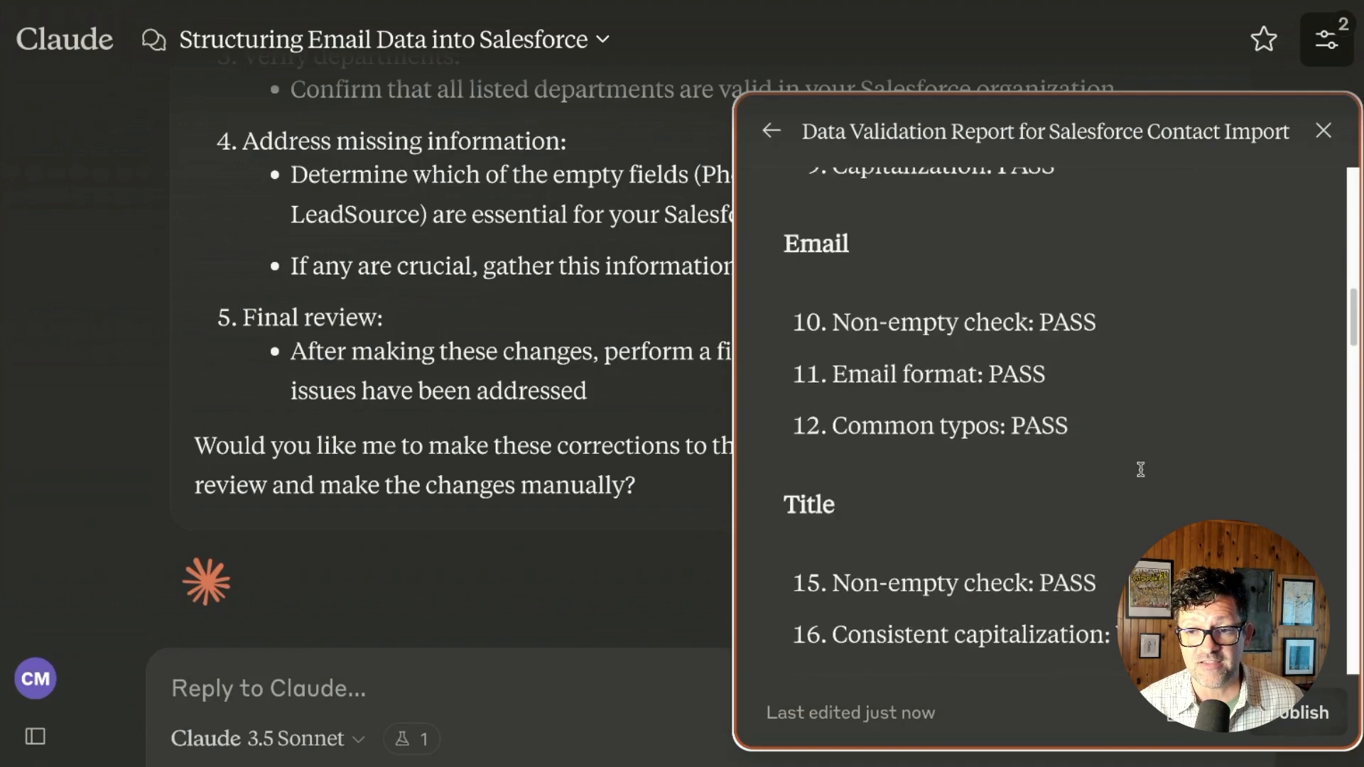
pyautogui.scroll(-3)
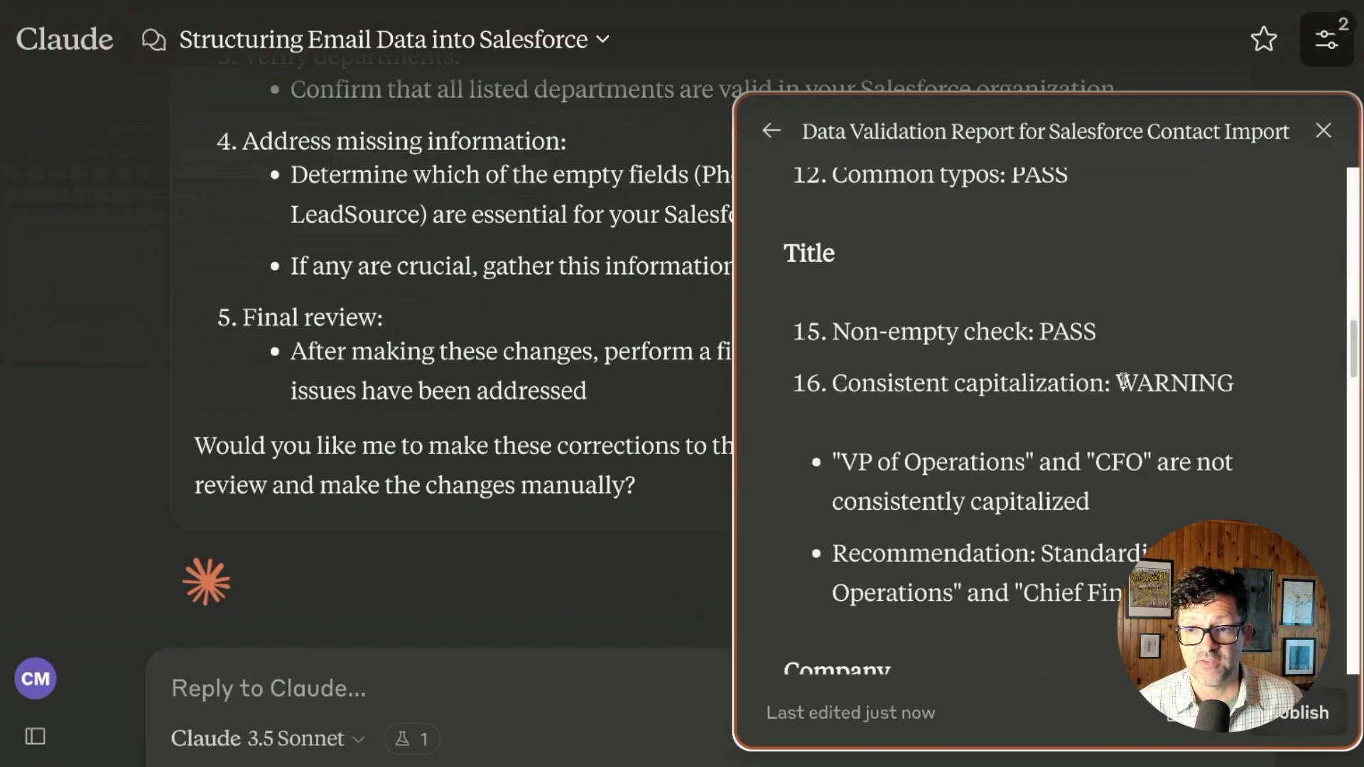
pyautogui.doubleClick(1171, 383)
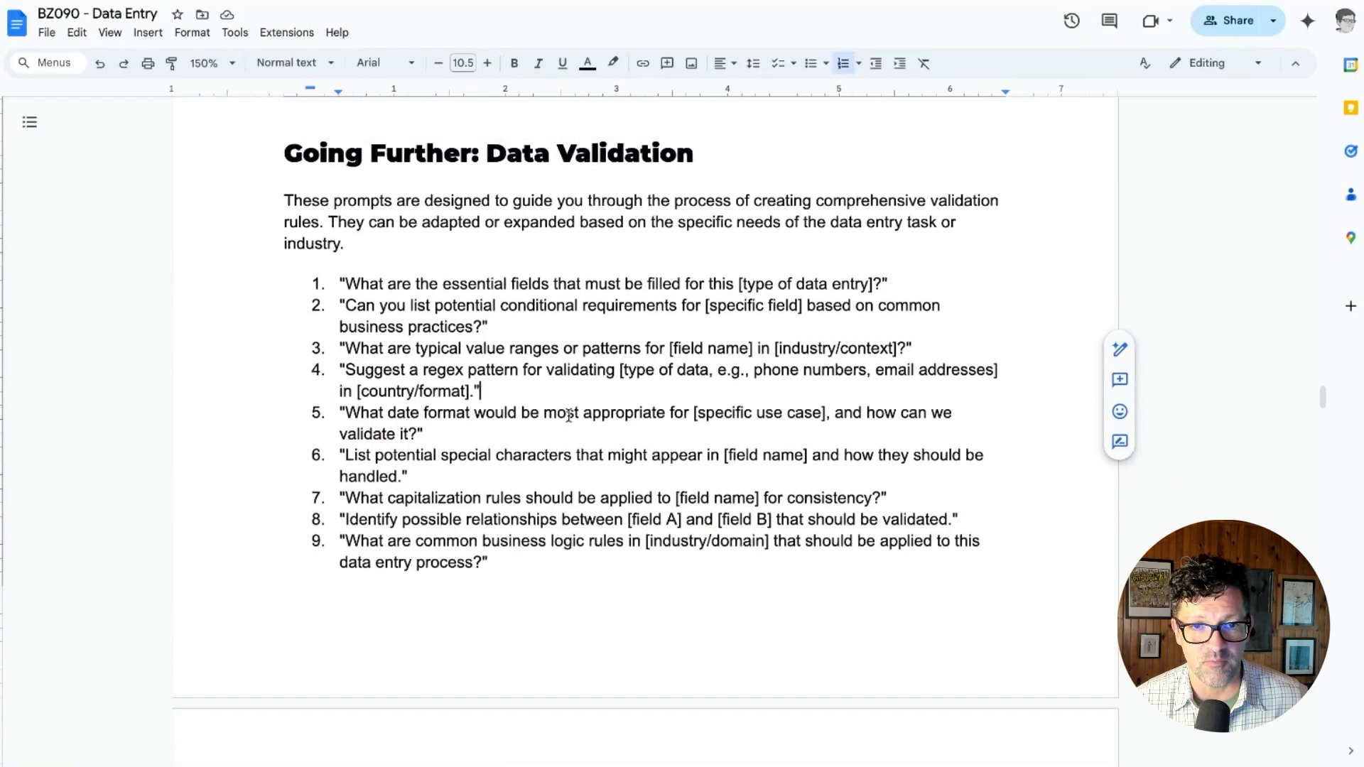
# Scroll to the Going Further: Data Validation prompts in the notes document.
pyautogui.scroll(-3)
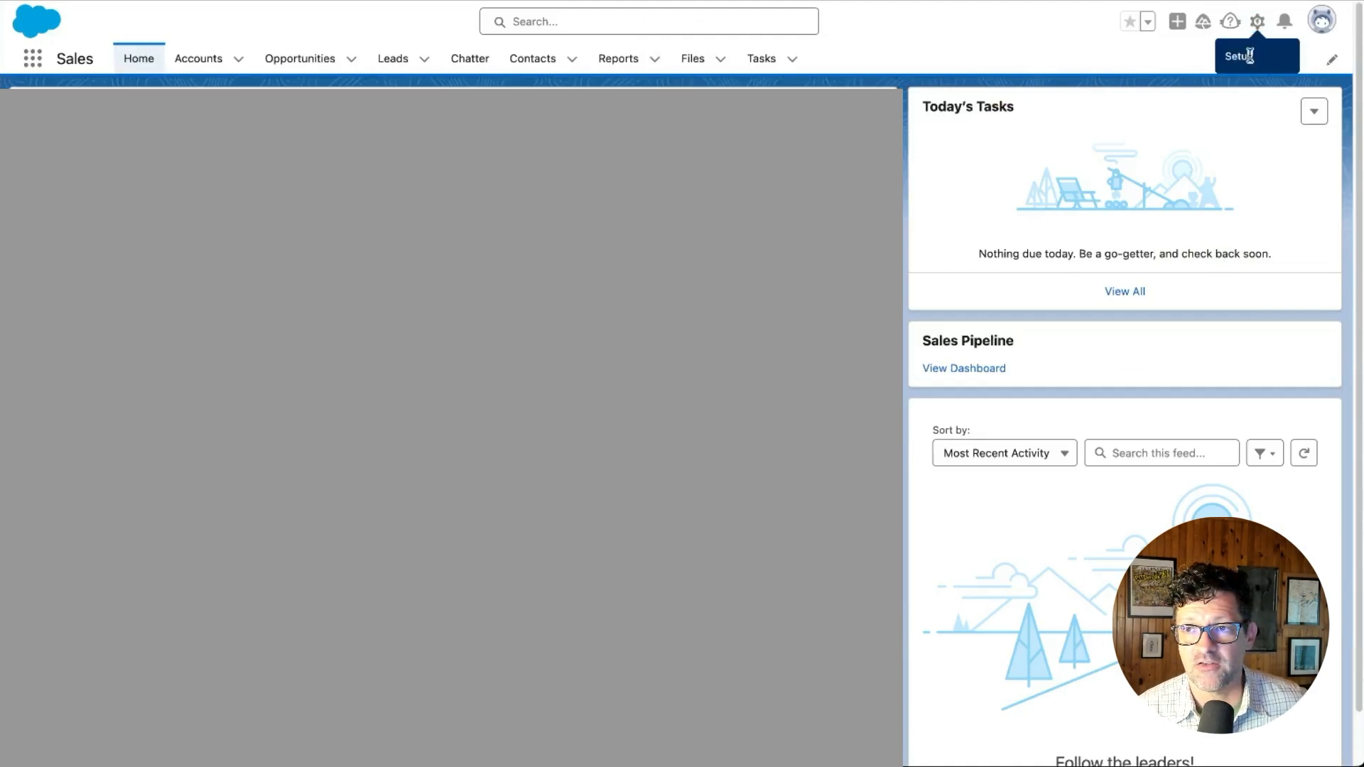
# Run the Data Import Wizard from Setup with 'I have a .csv file' and import the 5 mapped contacts.
pyautogui.click(1257, 21)
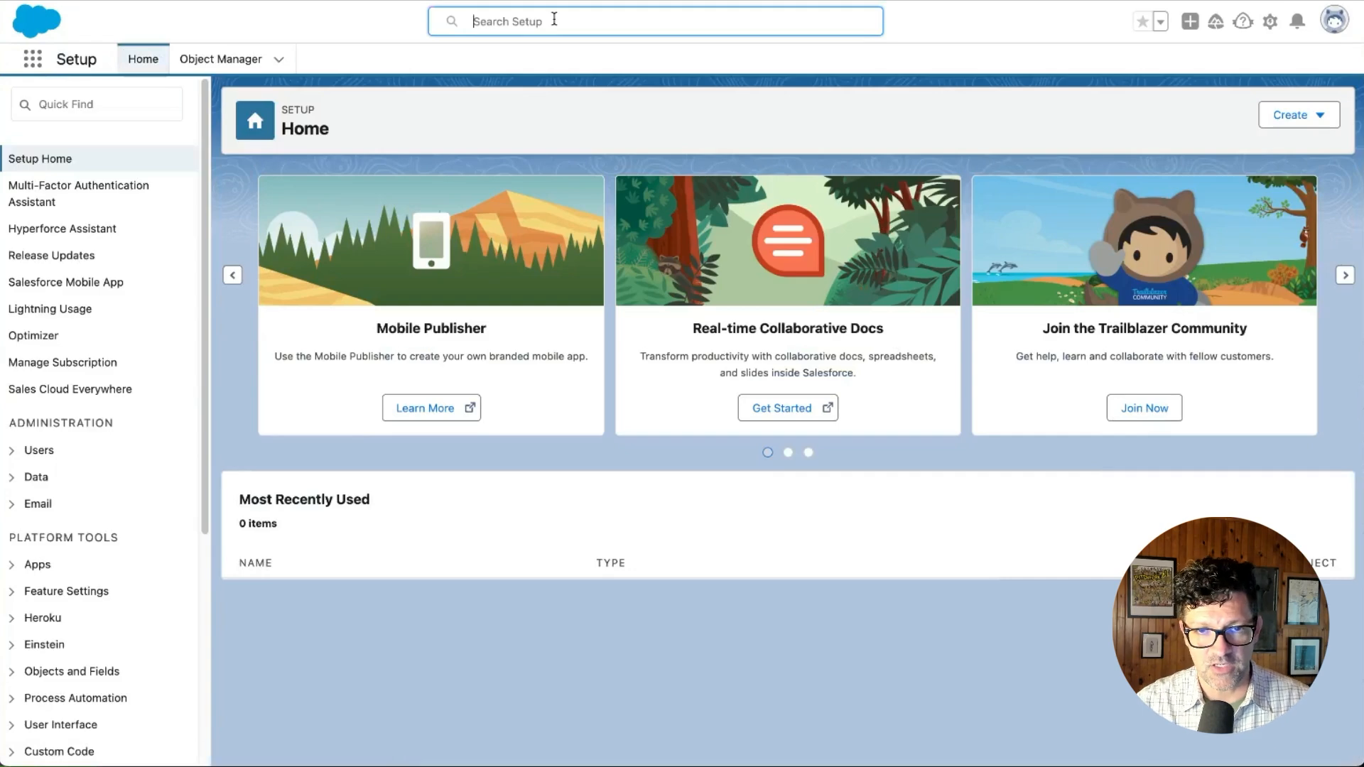
pyautogui.write('i')
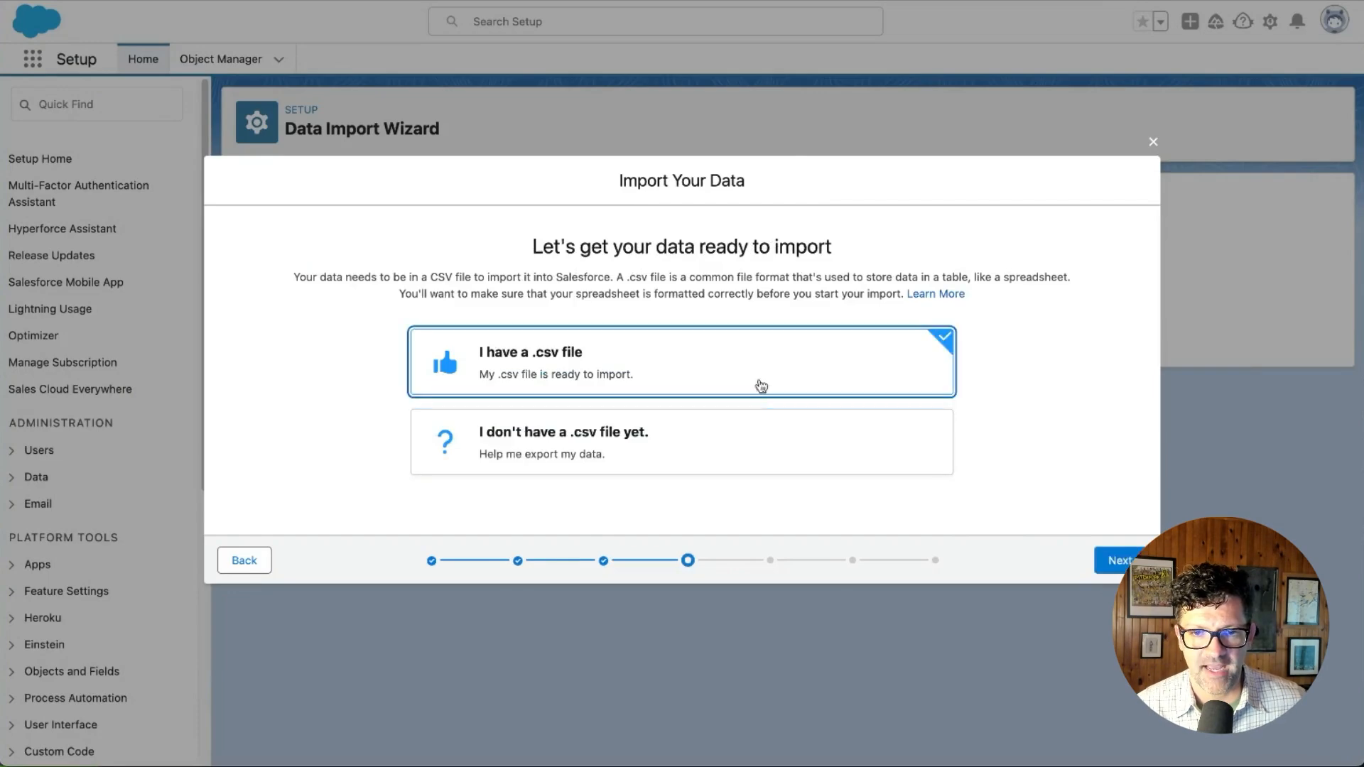
pyautogui.click(1122, 560)
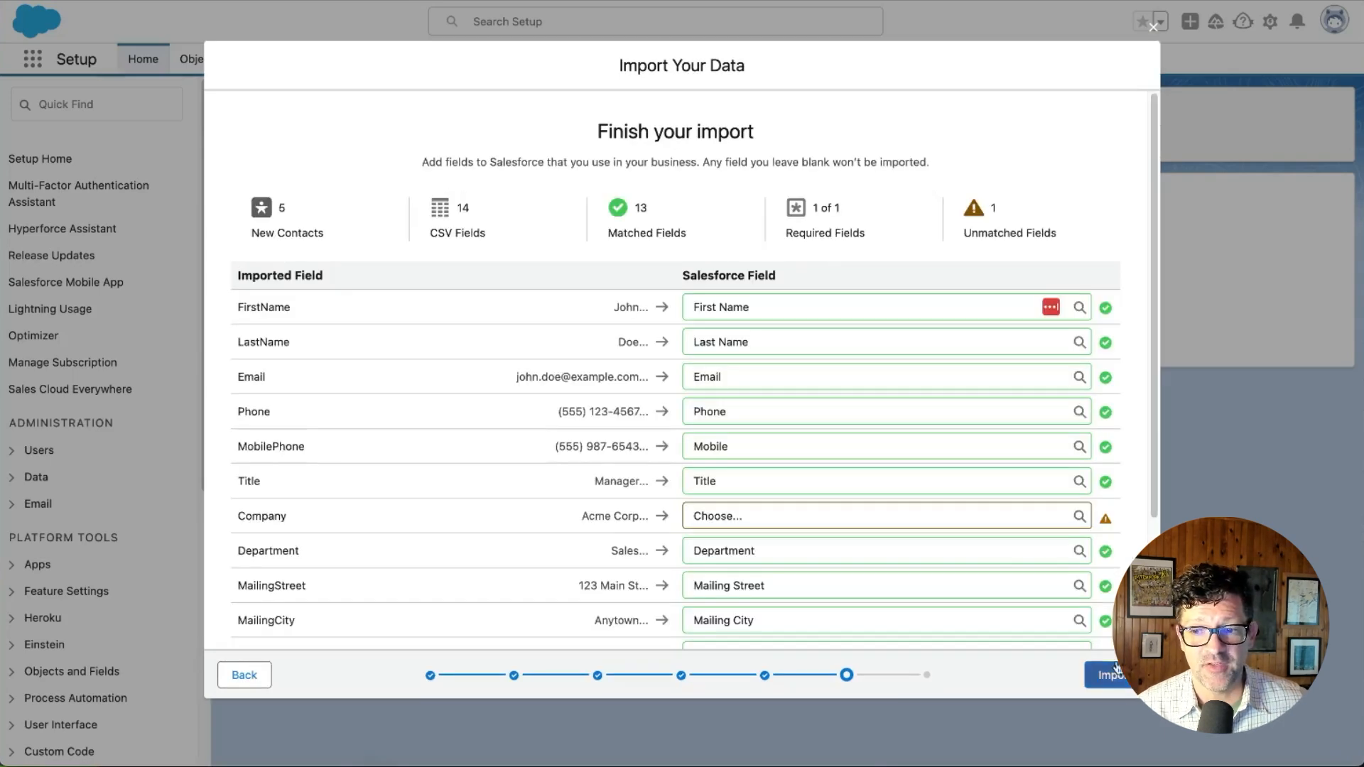
pyautogui.click(1111, 673)
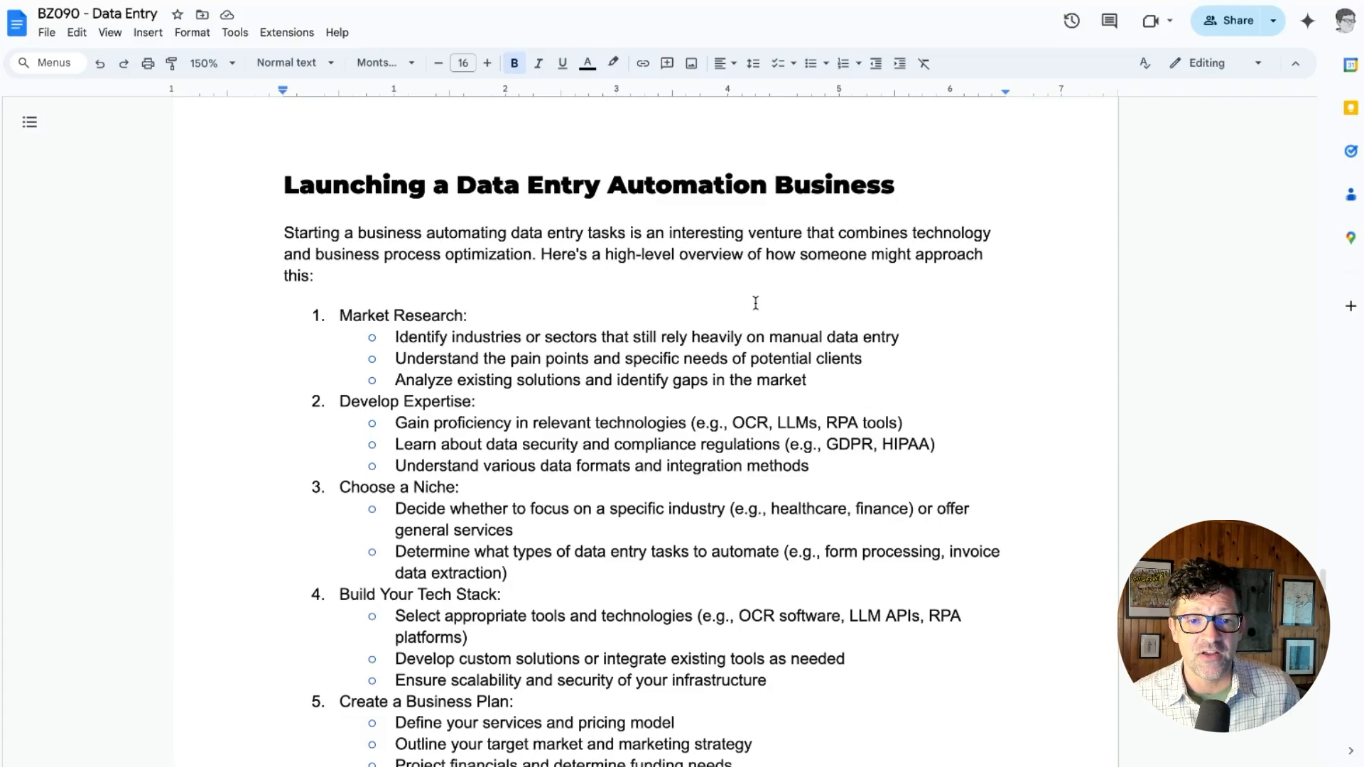
# Read through the nine steps of the Launching a Data Entry Automation Business section.
pyautogui.scroll(-3)
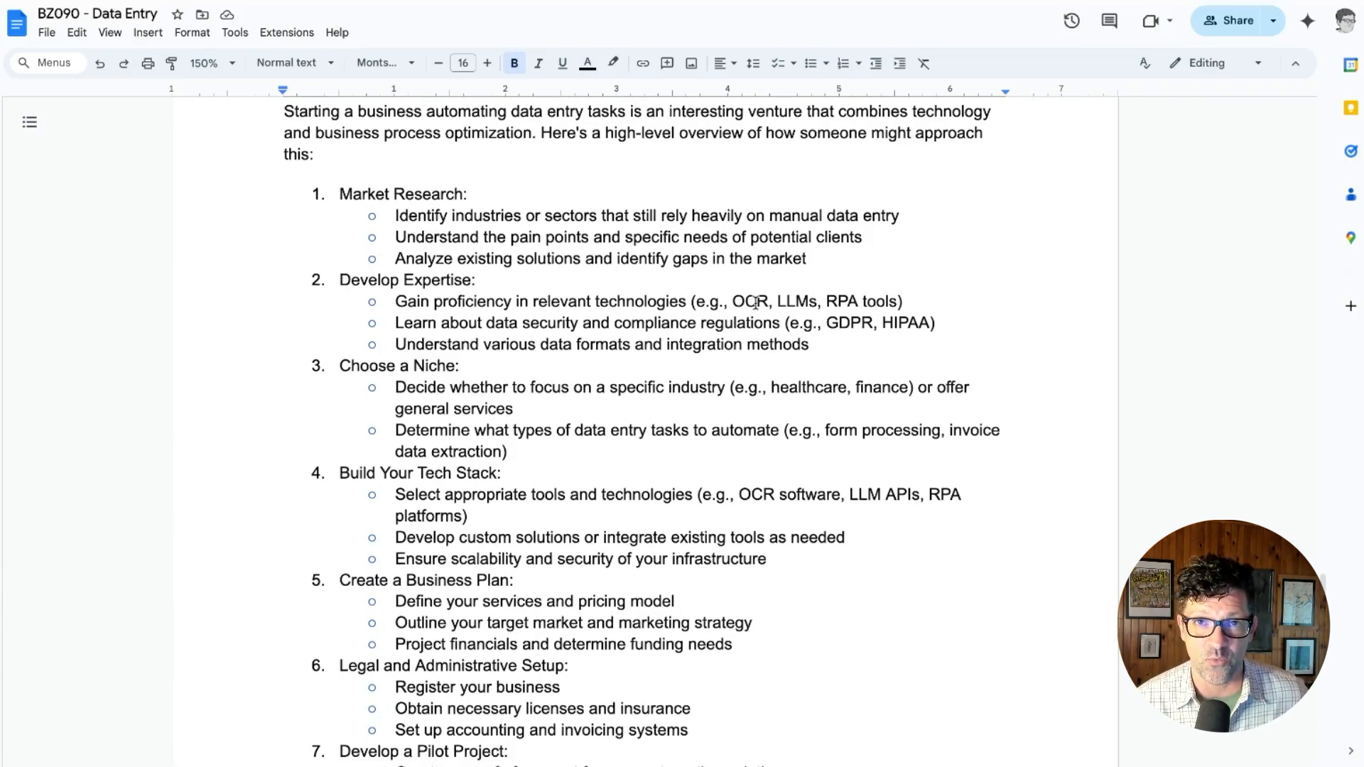
pyautogui.scroll(-3)
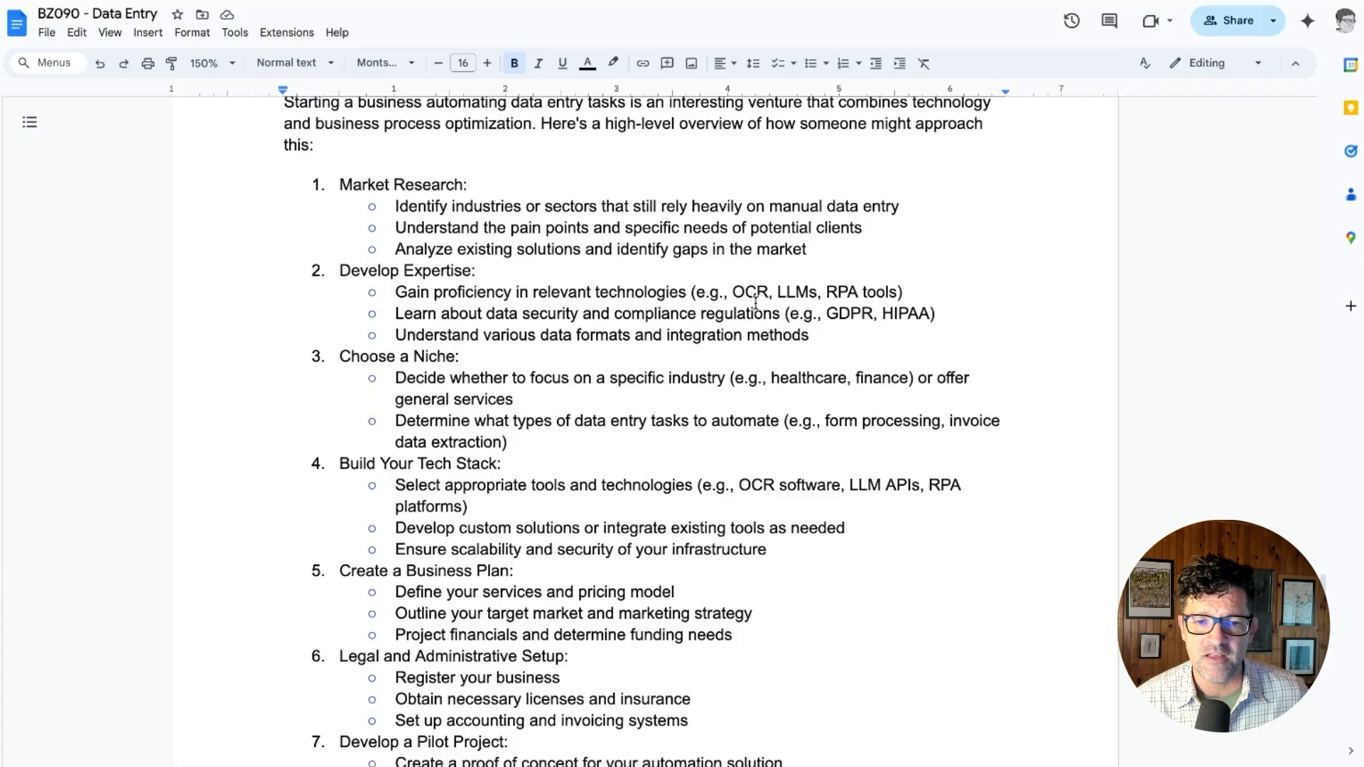
pyautogui.scroll(-3)
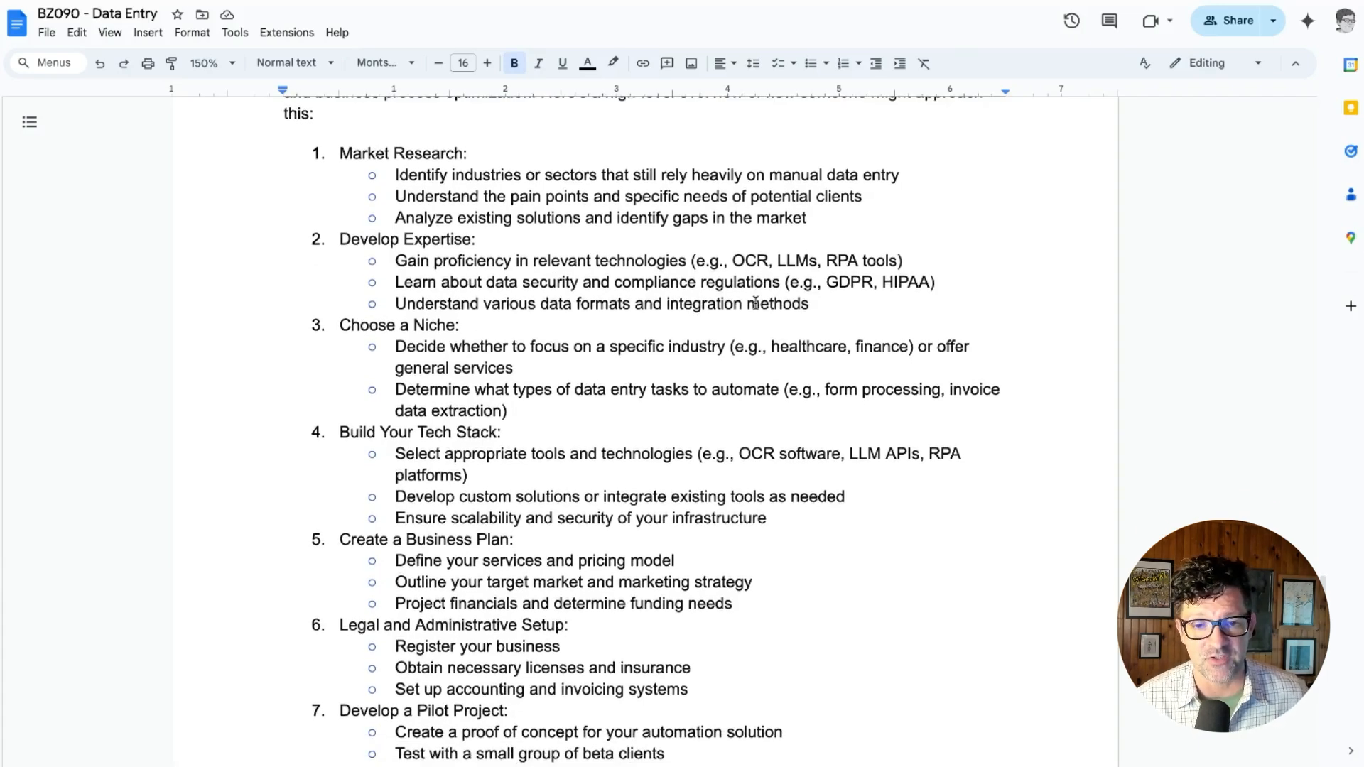
pyautogui.scroll(-3)
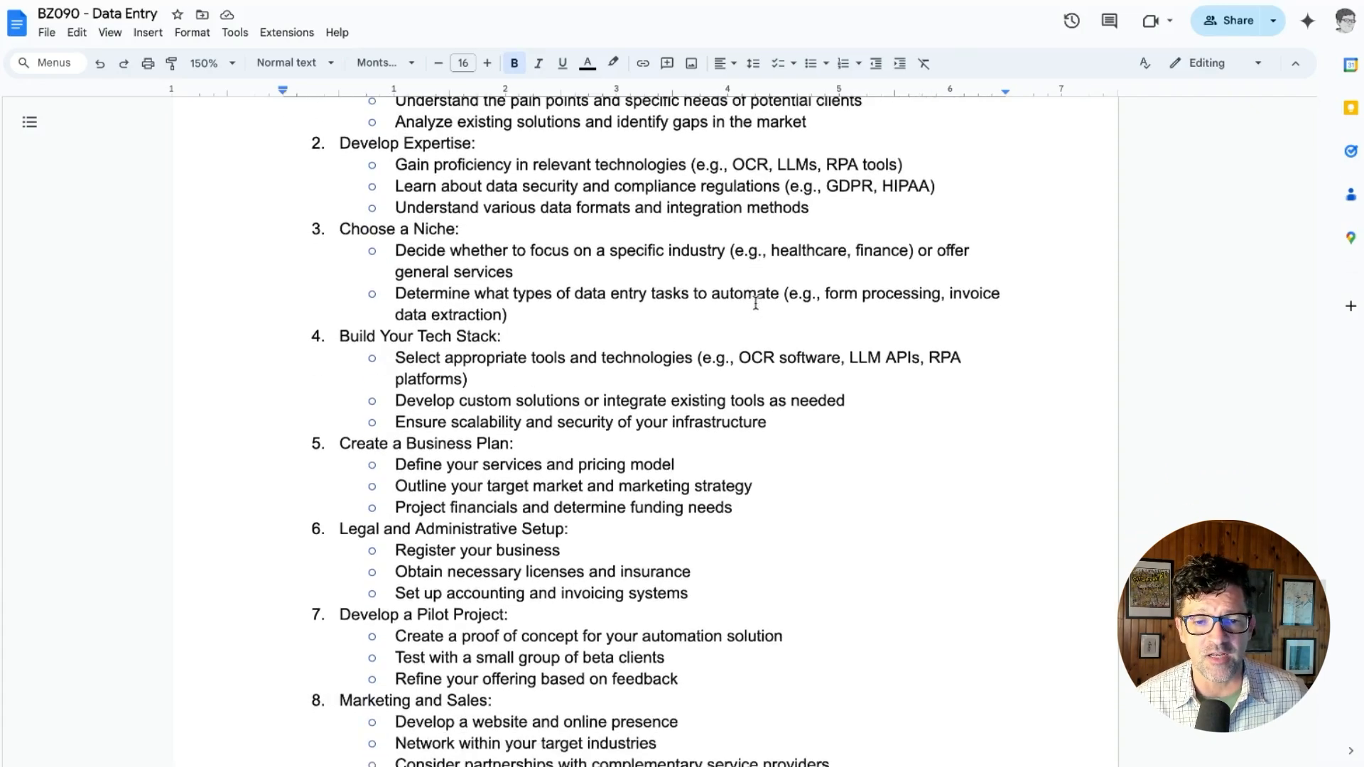
pyautogui.scroll(-3)
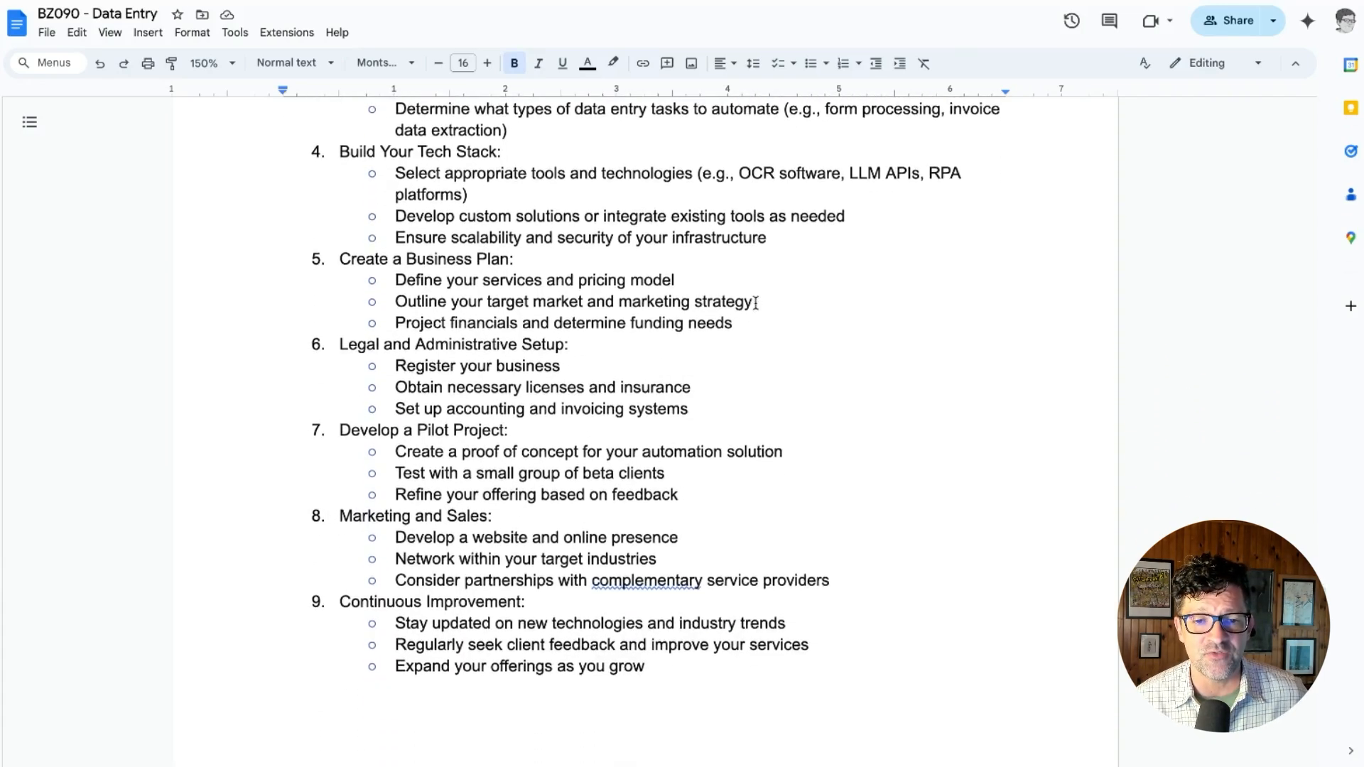
pyautogui.scroll(-3)
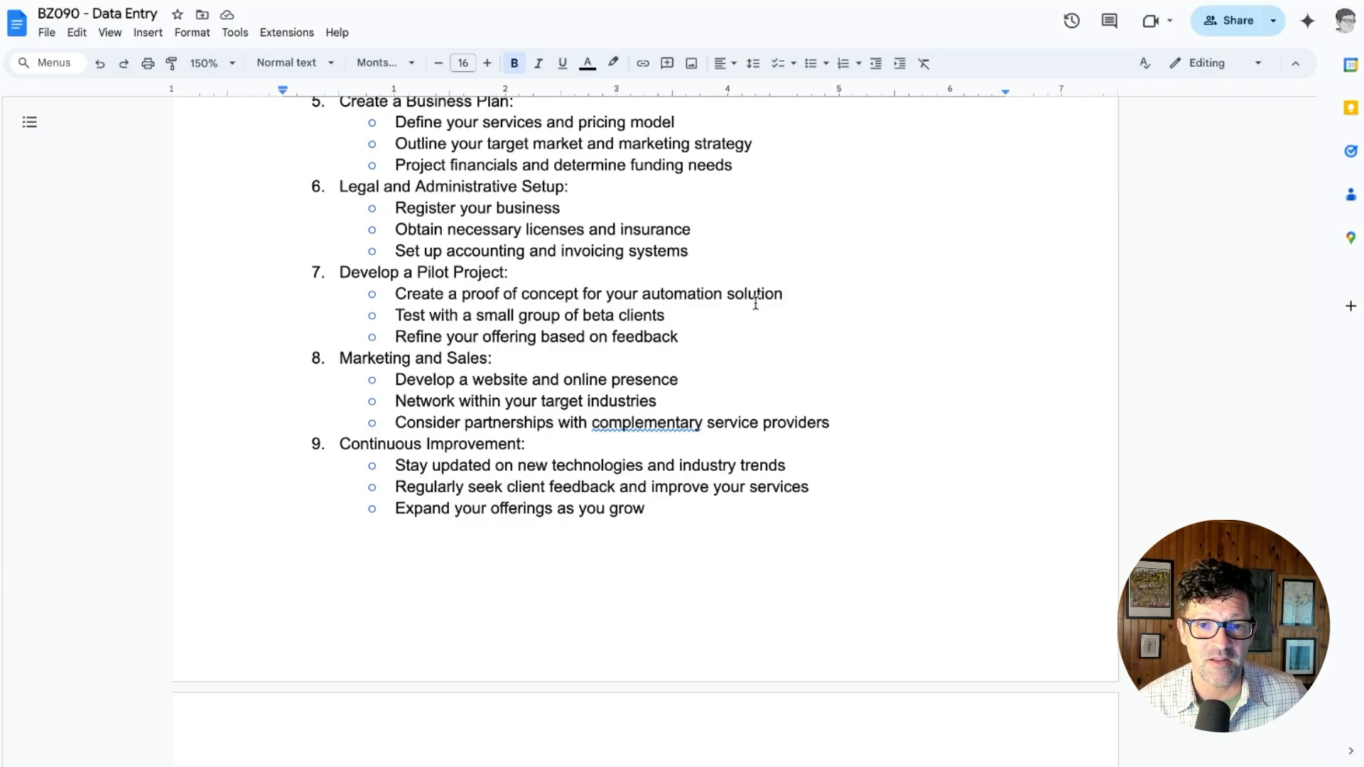
pyautogui.scroll(-3)
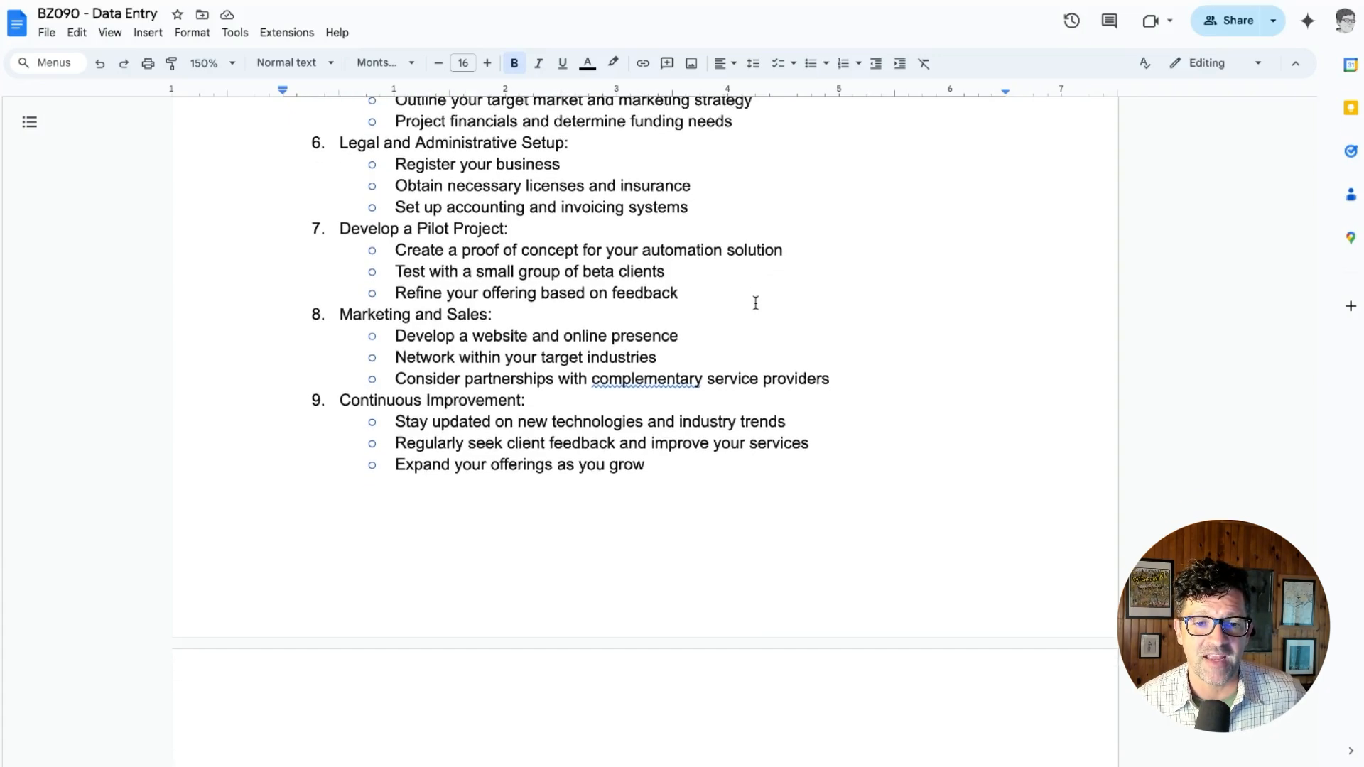
pyautogui.scroll(-3)
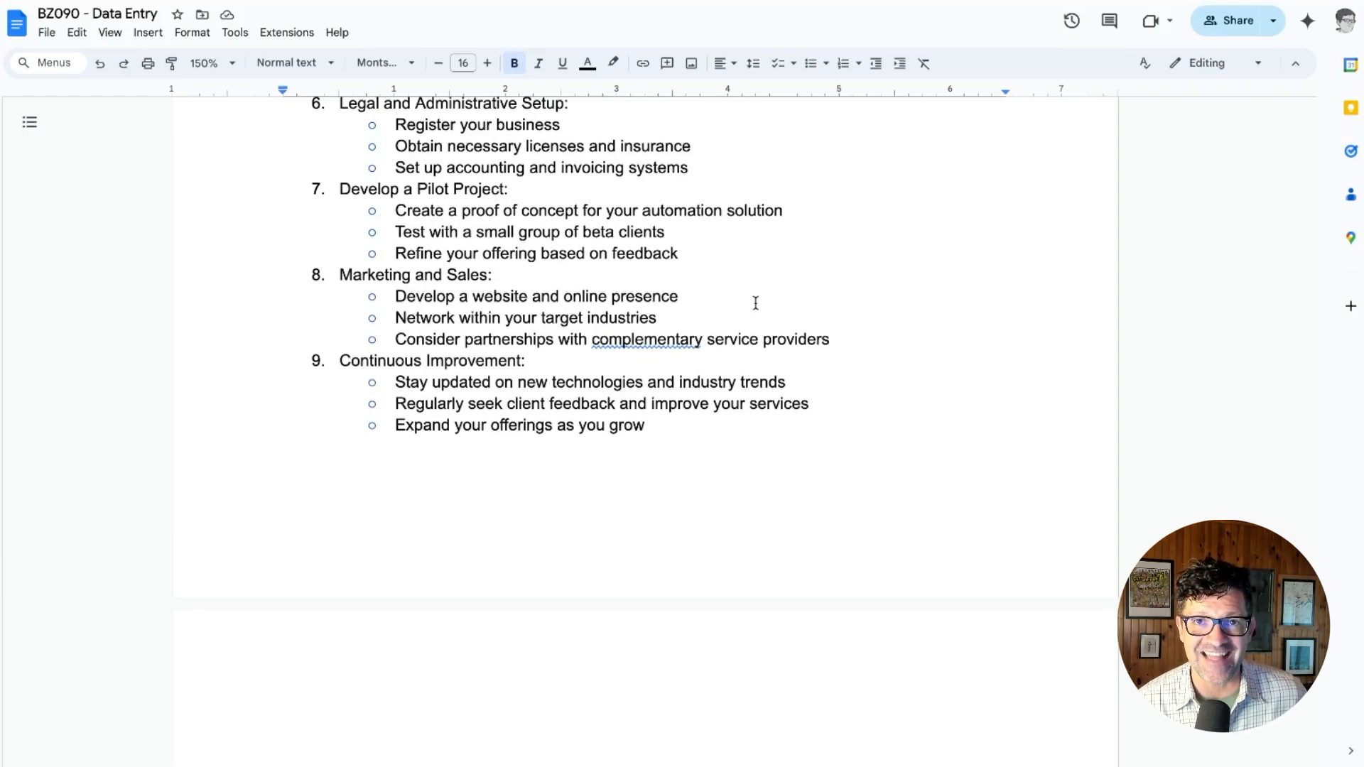
pyautogui.scroll(3)
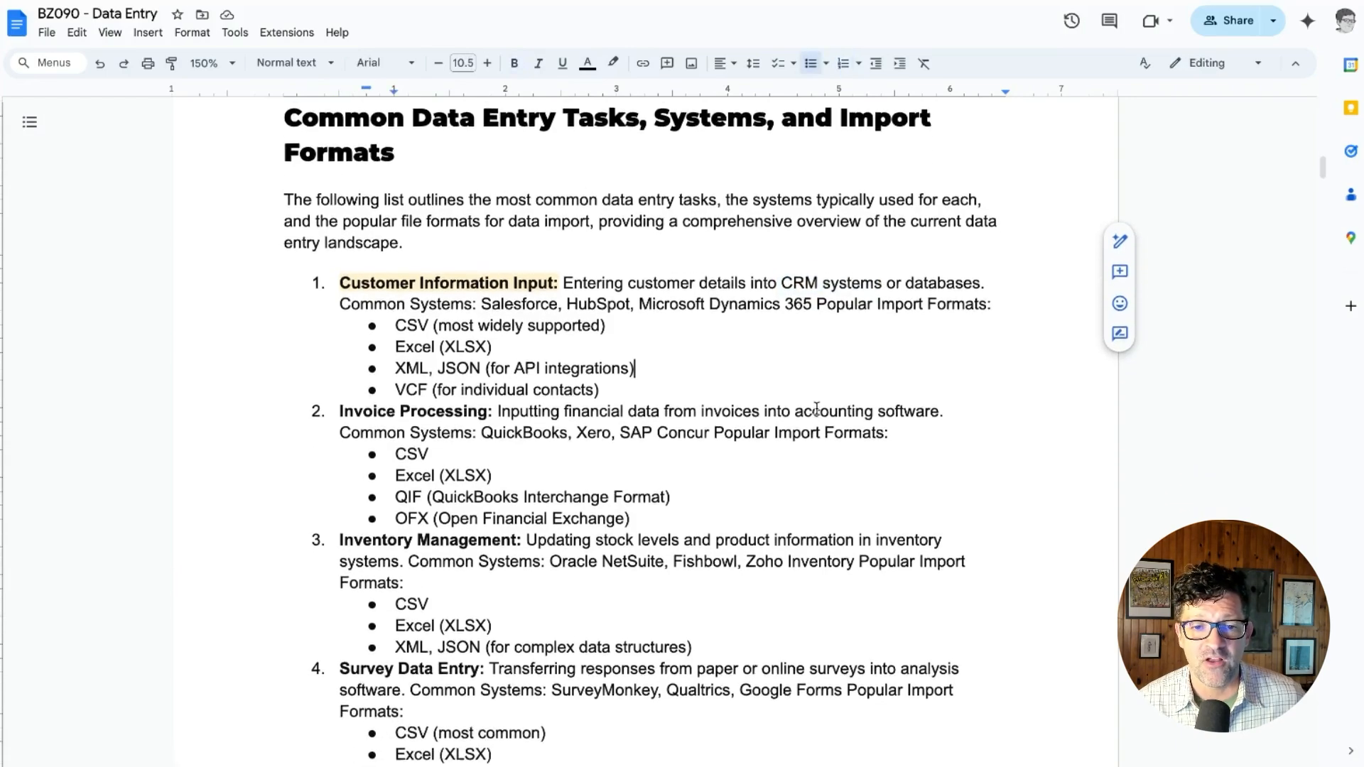
# Read the numbered Common Data Entry Tasks list down to order processing, data cleansing and document indexing.
pyautogui.scroll(-3)
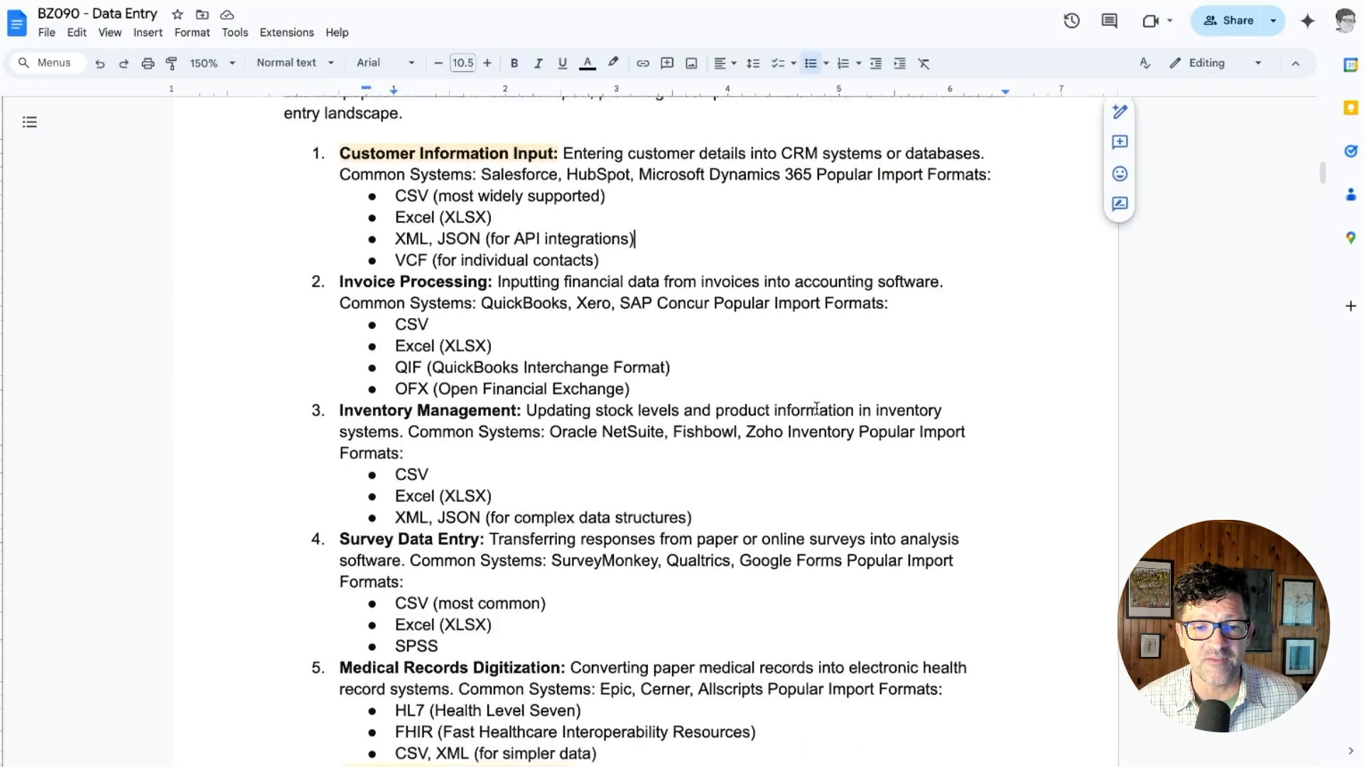
pyautogui.scroll(-3)
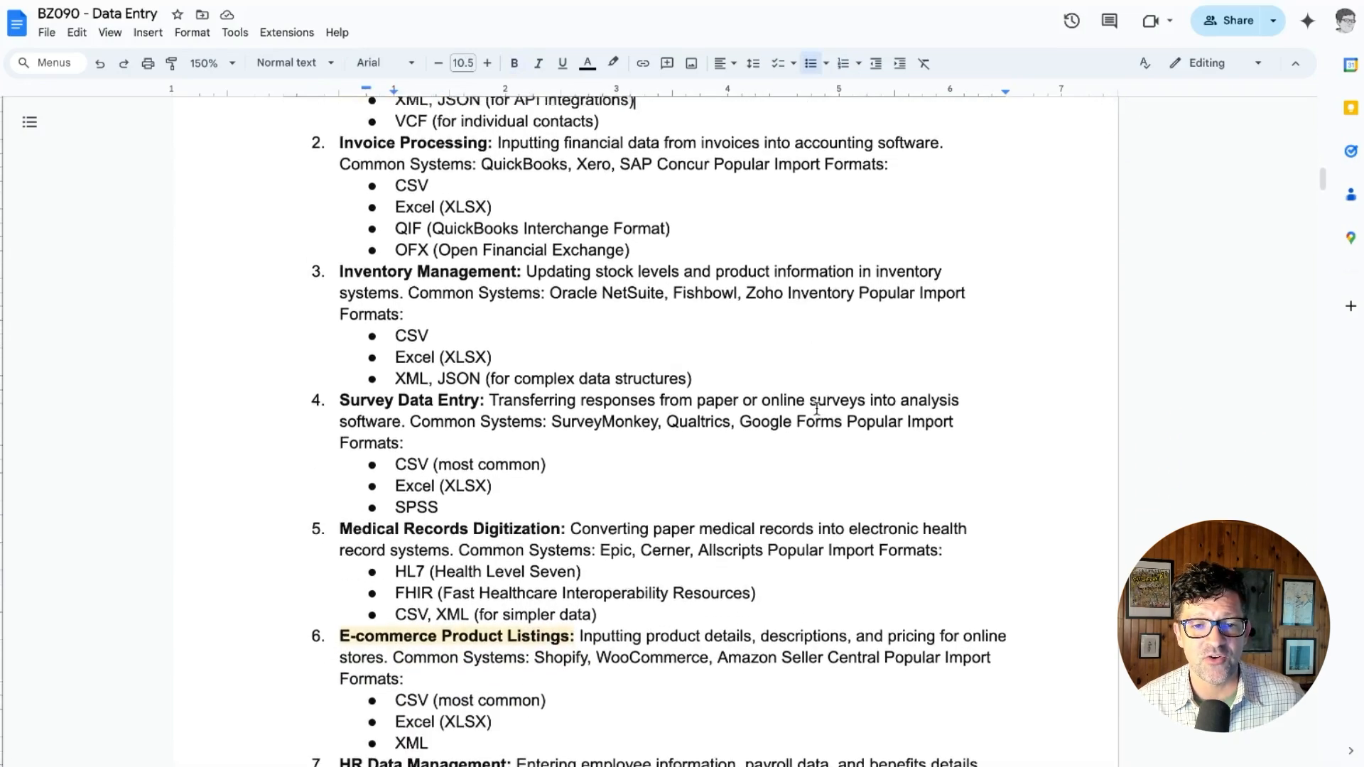
pyautogui.scroll(-3)
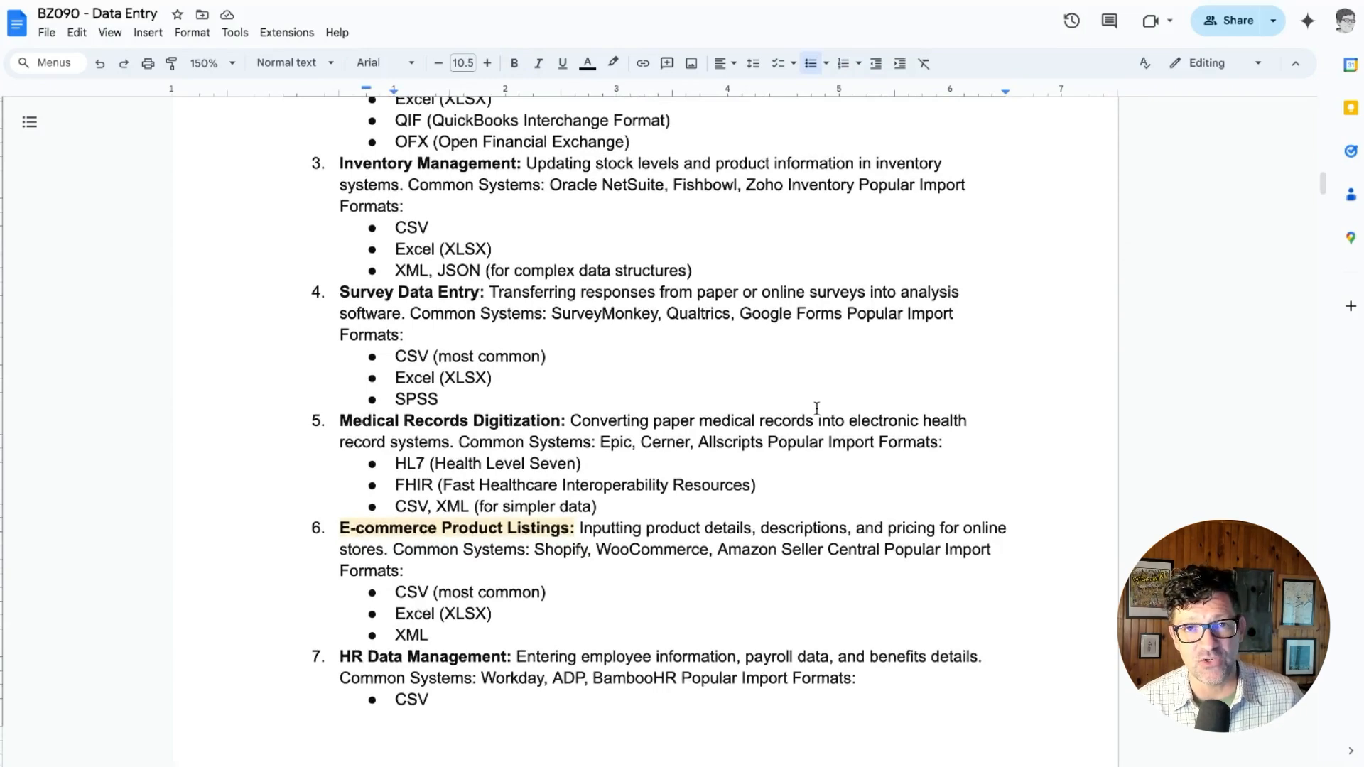
pyautogui.scroll(-3)
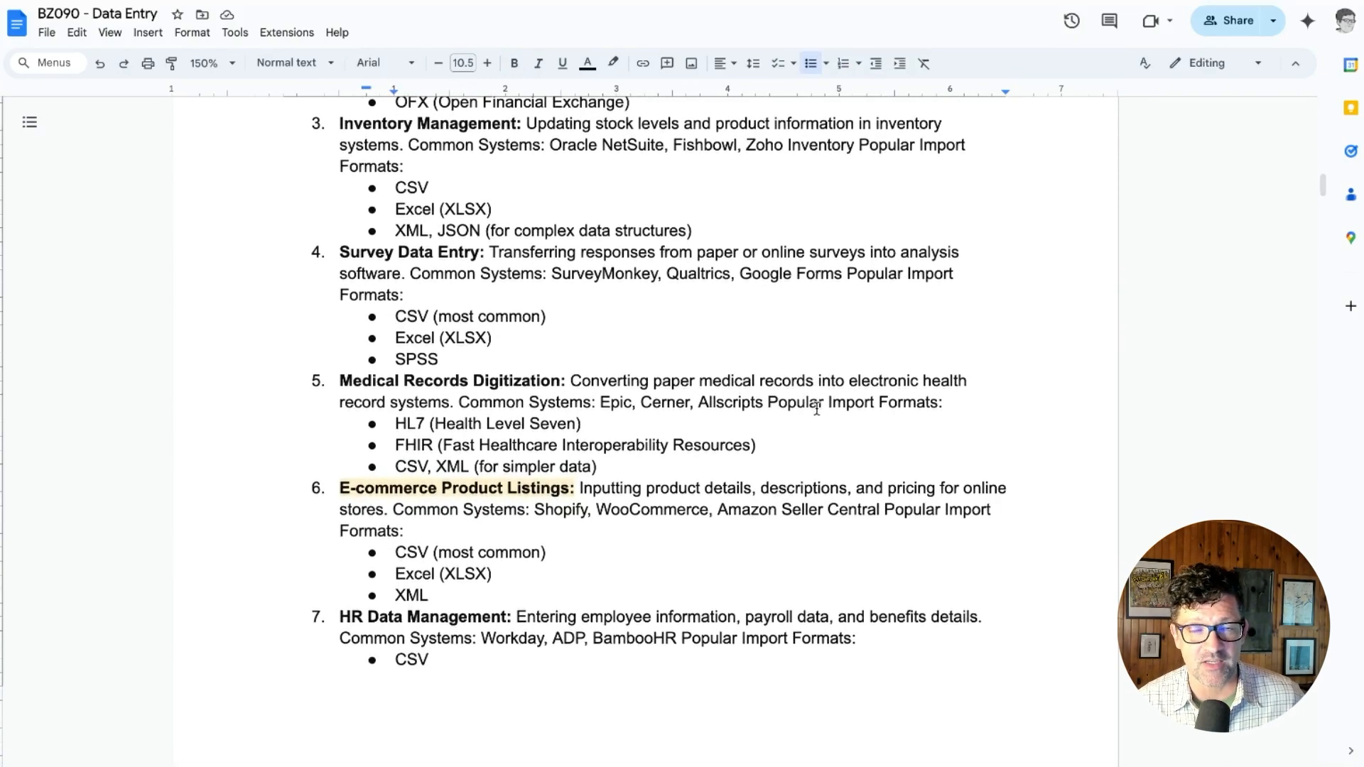
pyautogui.scroll(-3)
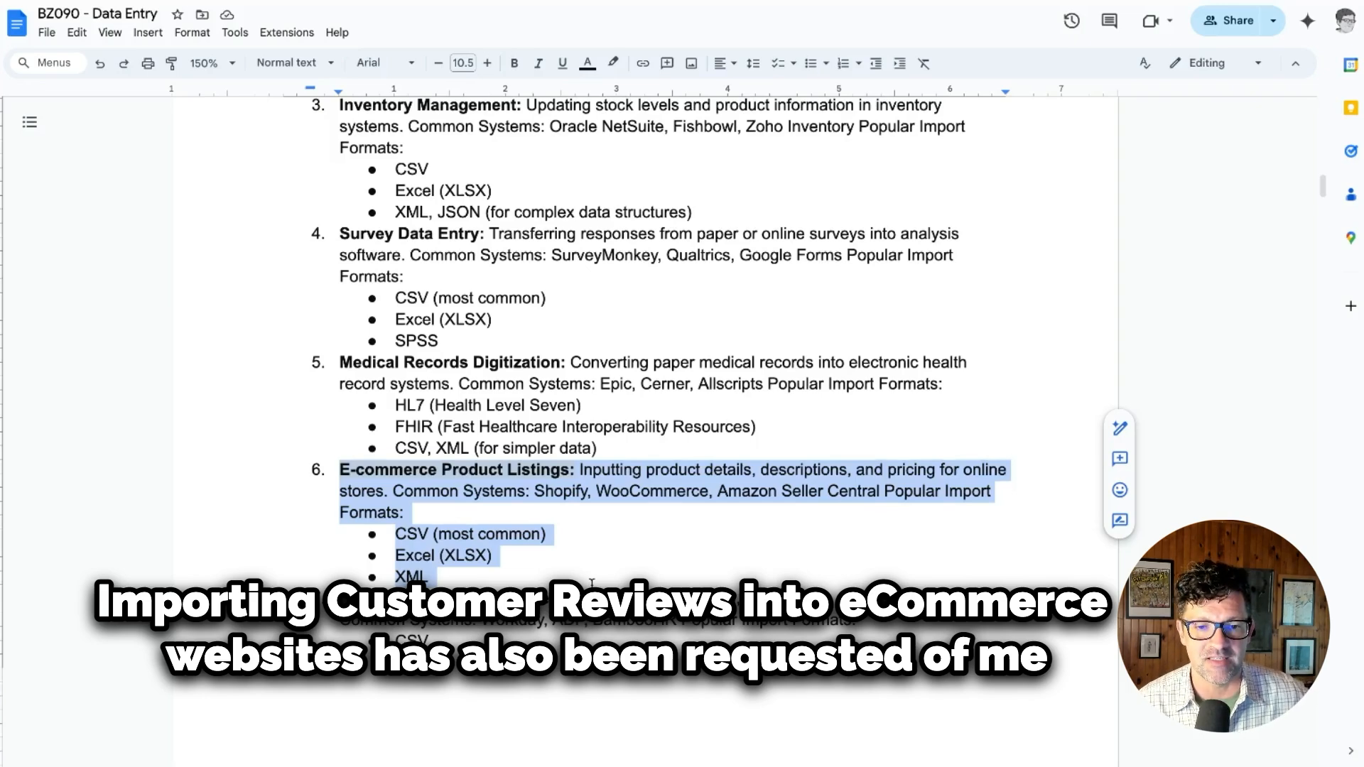
pyautogui.scroll(-3)
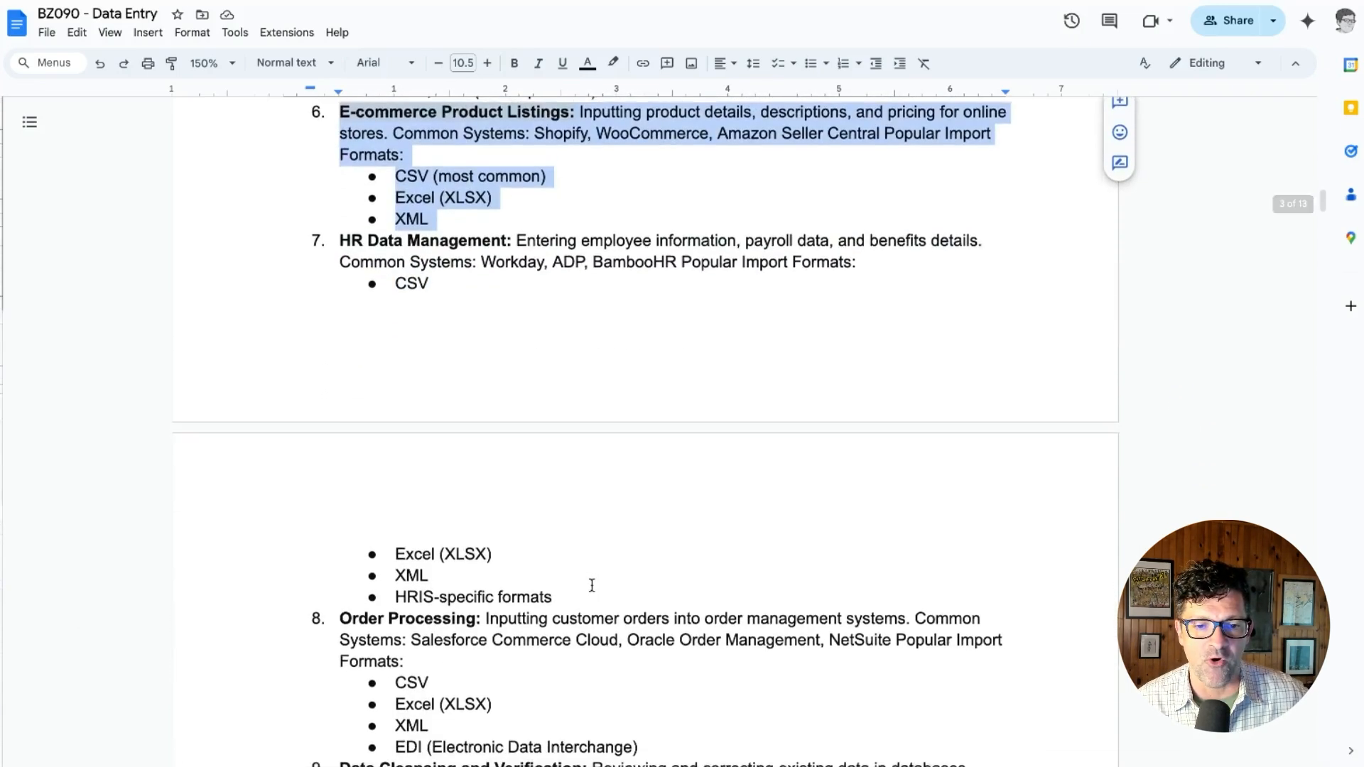
pyautogui.scroll(-3)
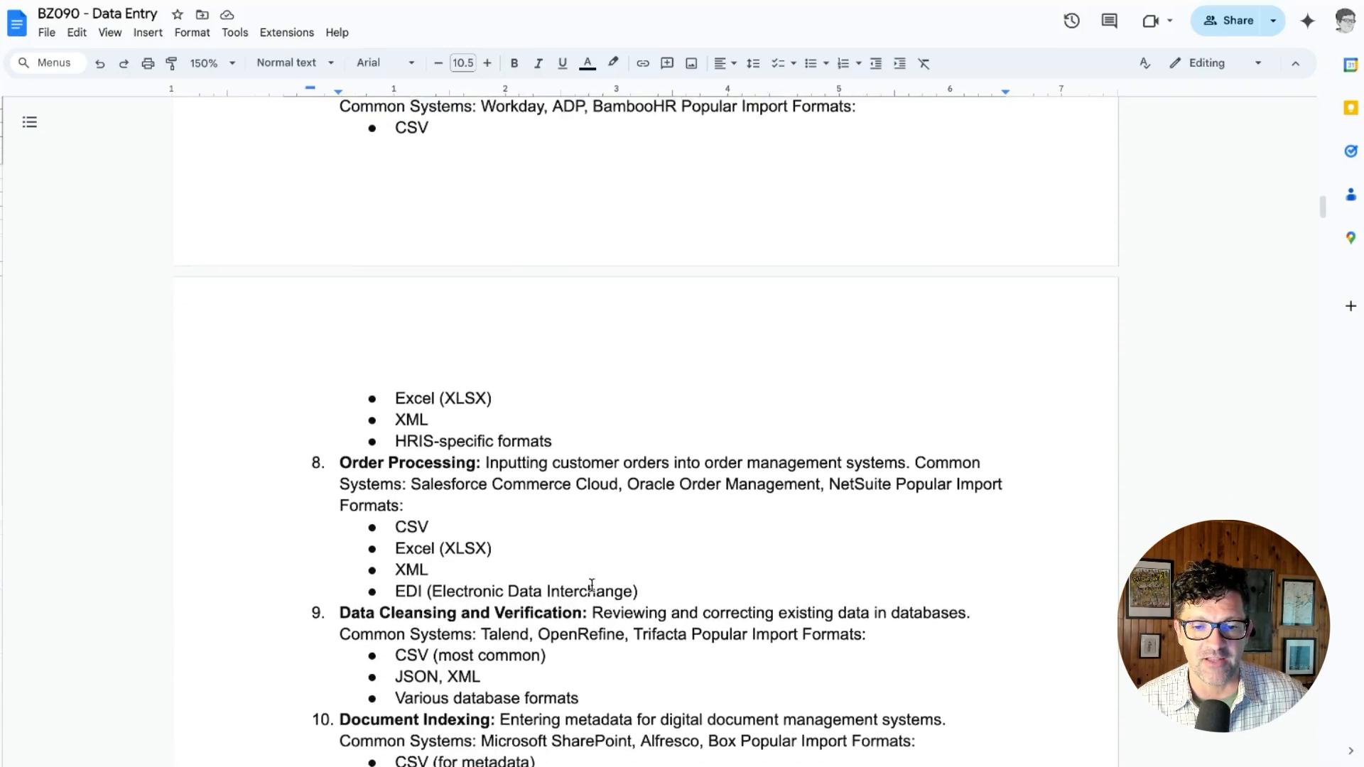
pyautogui.scroll(-3)
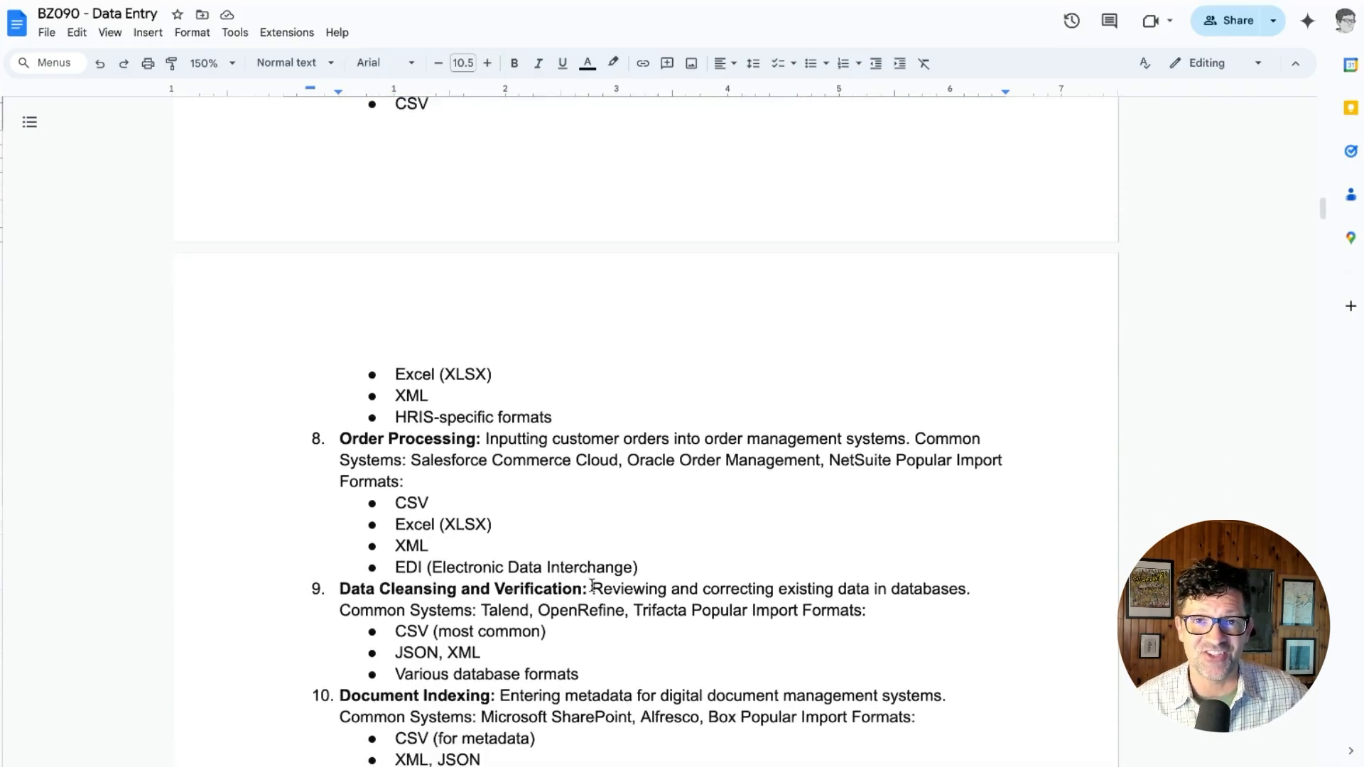